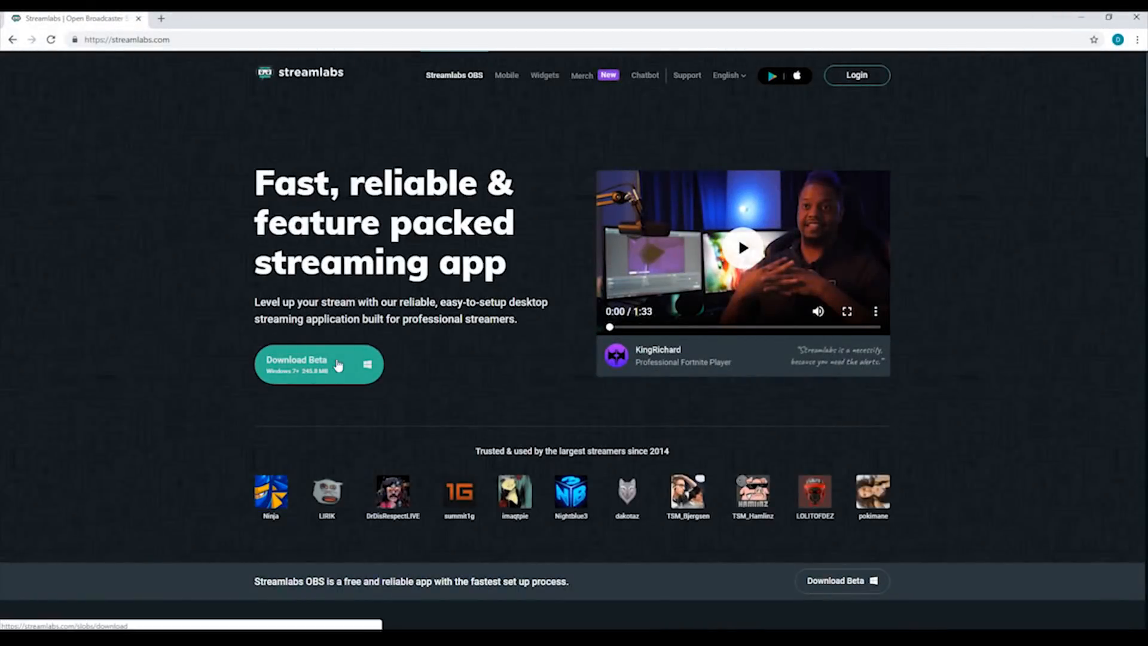
Step: Show the Live recent-events feed with the stream chat panel beside it, then head to Themes
left_click(318, 364)
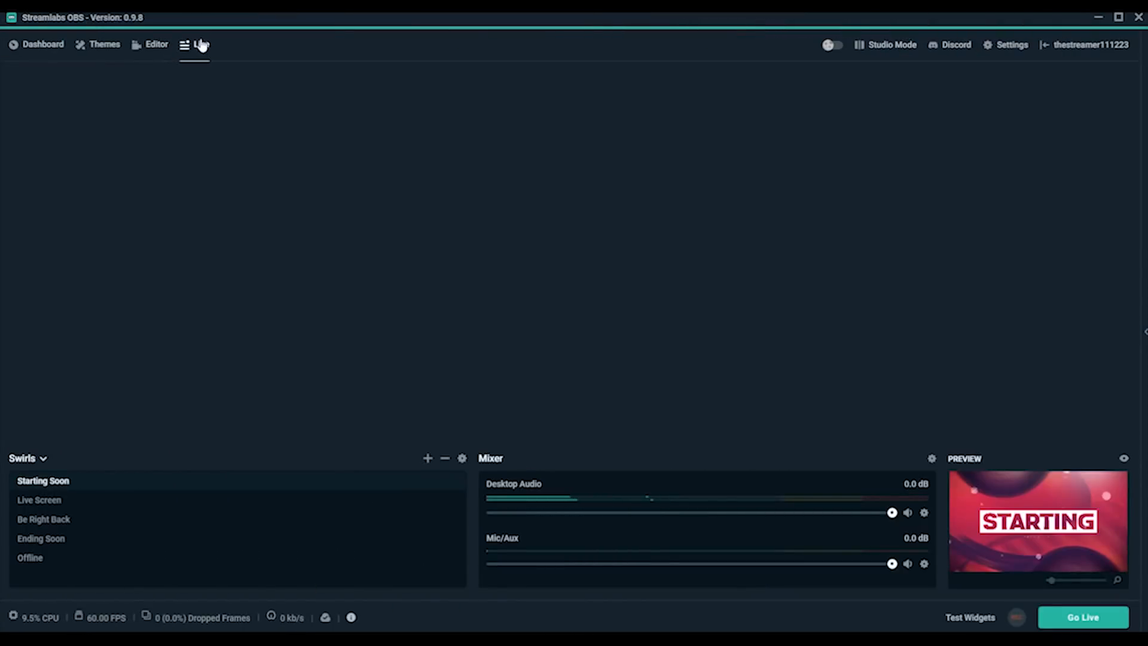
left_click(199, 44)
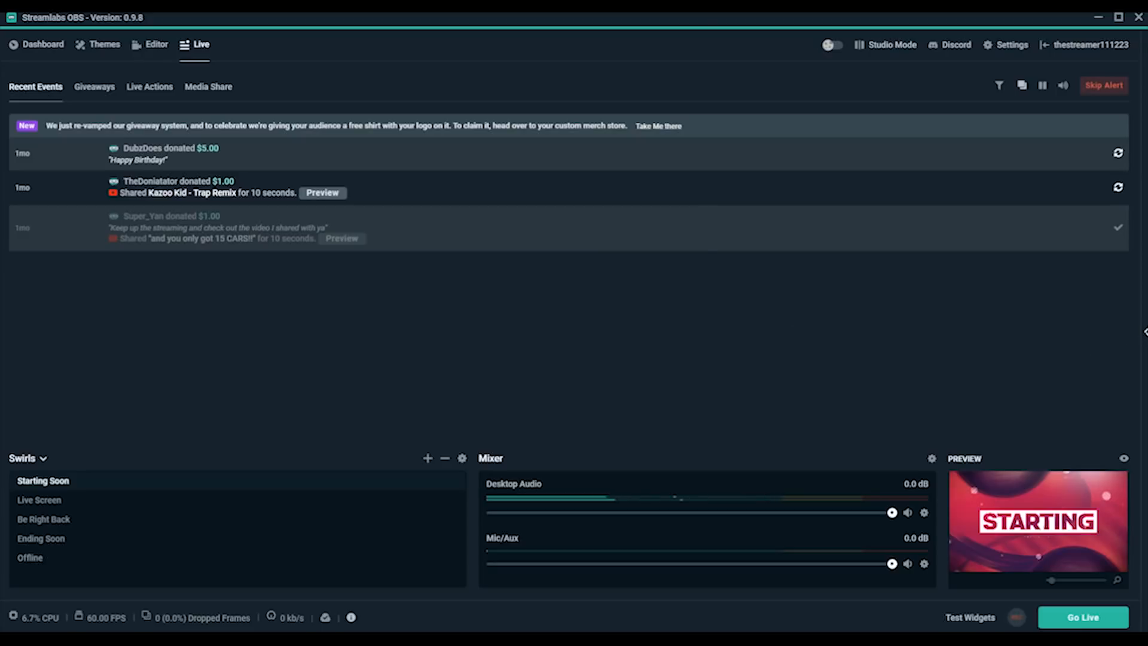
left_click(1142, 330)
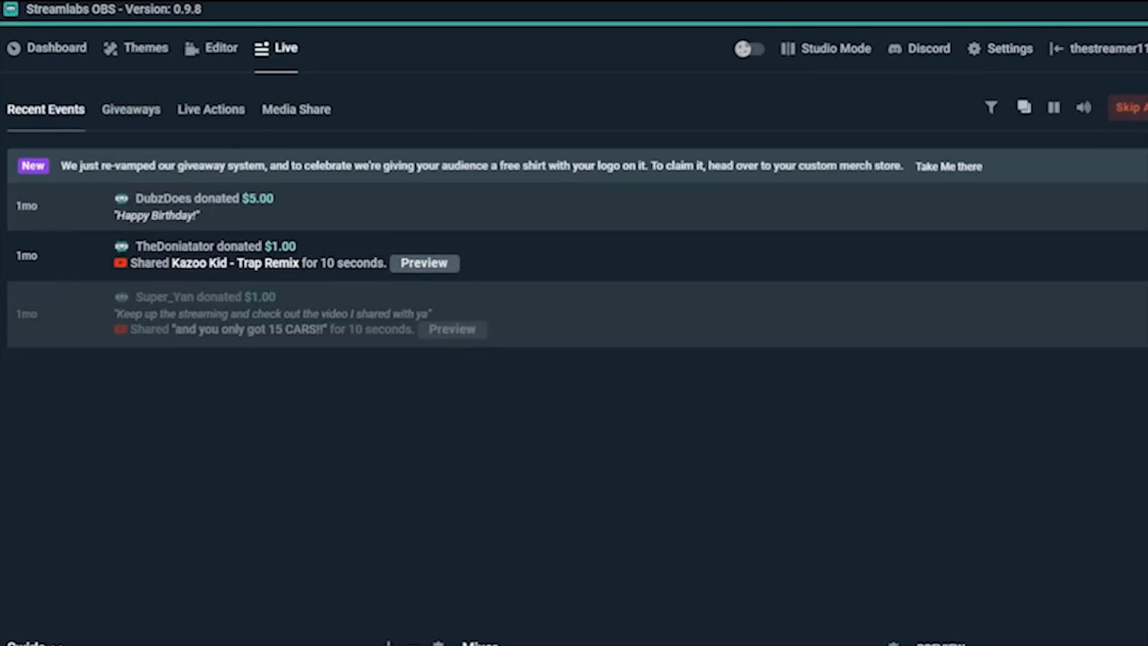
scroll("down", 3)
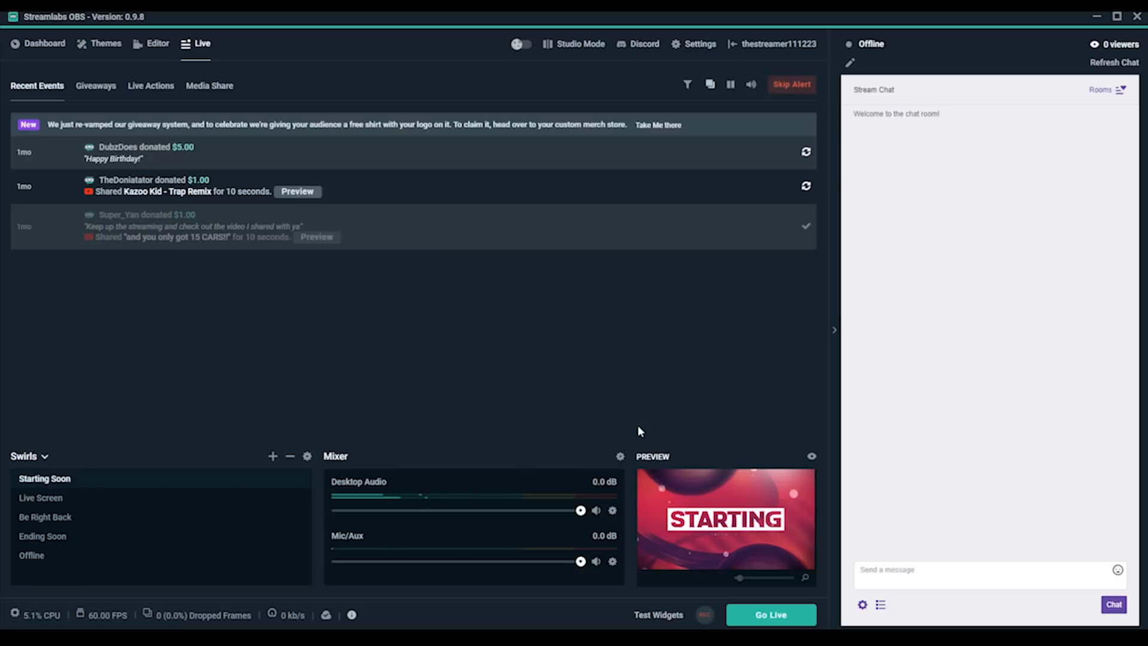
left_click(106, 43)
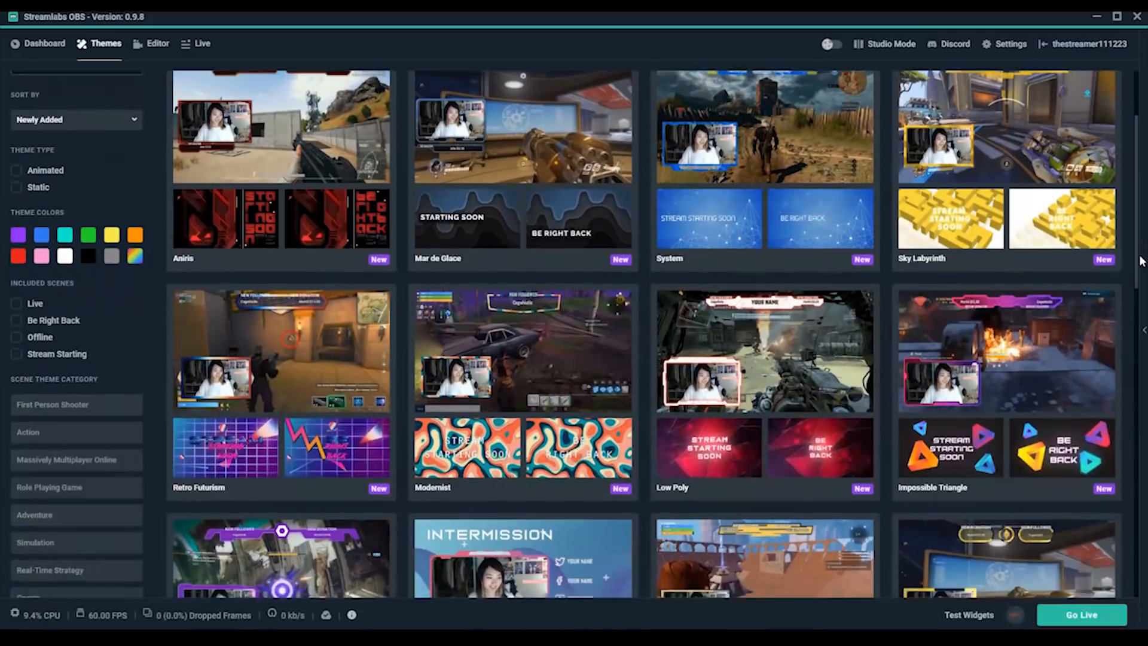
Step: Scroll down through the overlay theme gallery to browse the available designs
scroll("down", 3)
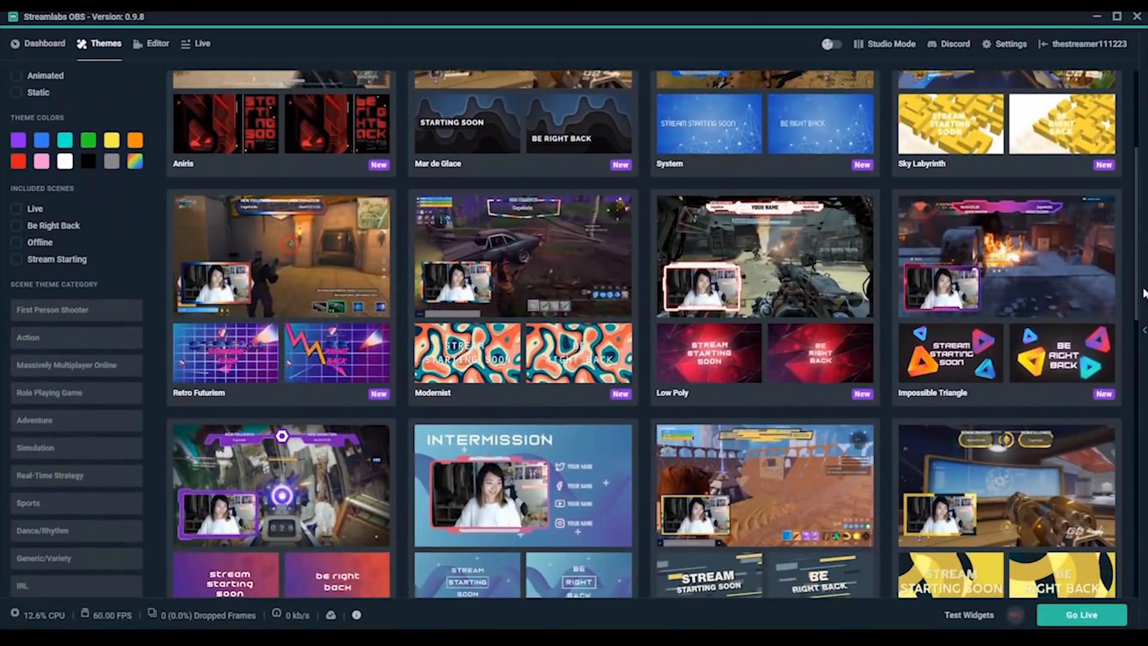
scroll("down", 3)
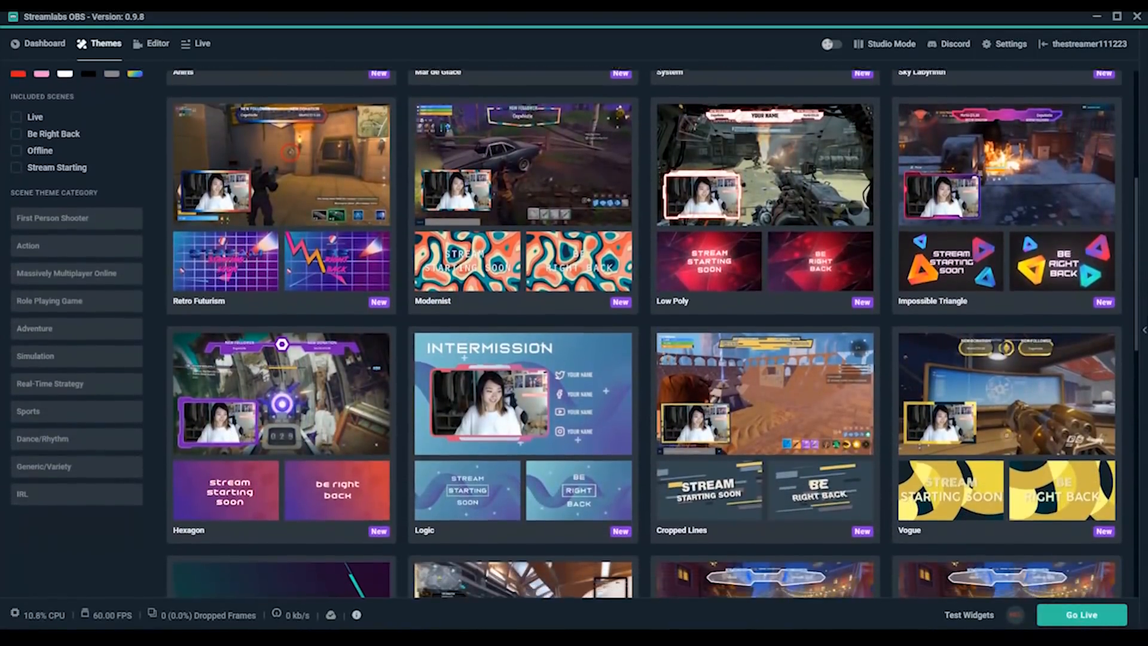
scroll("down", 3)
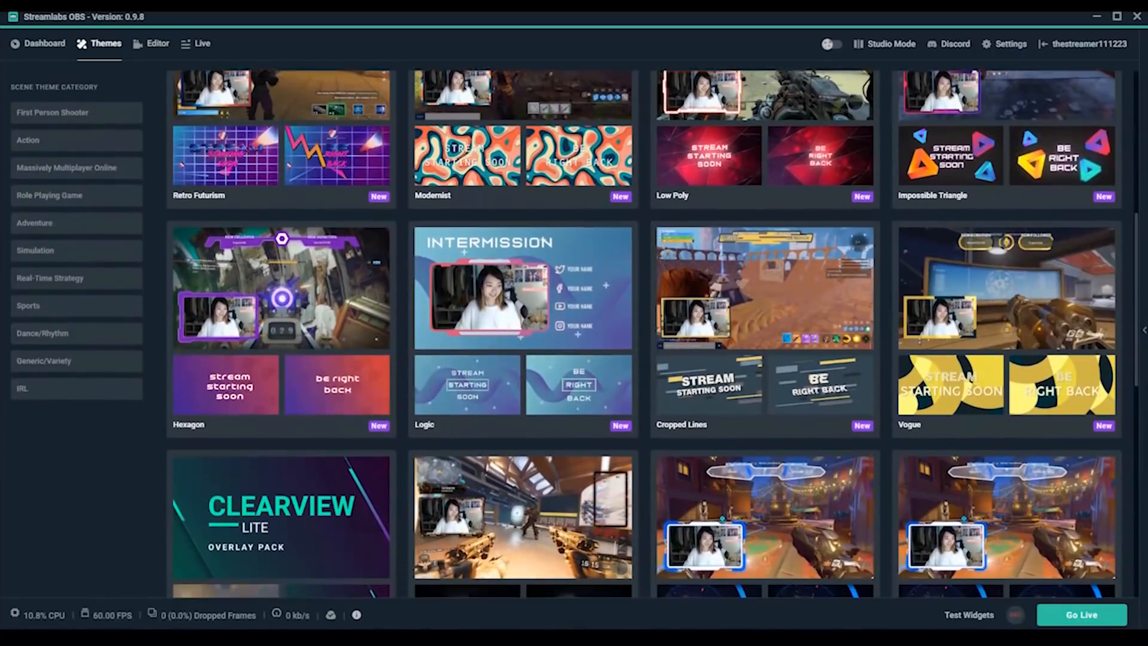
scroll("down", 3)
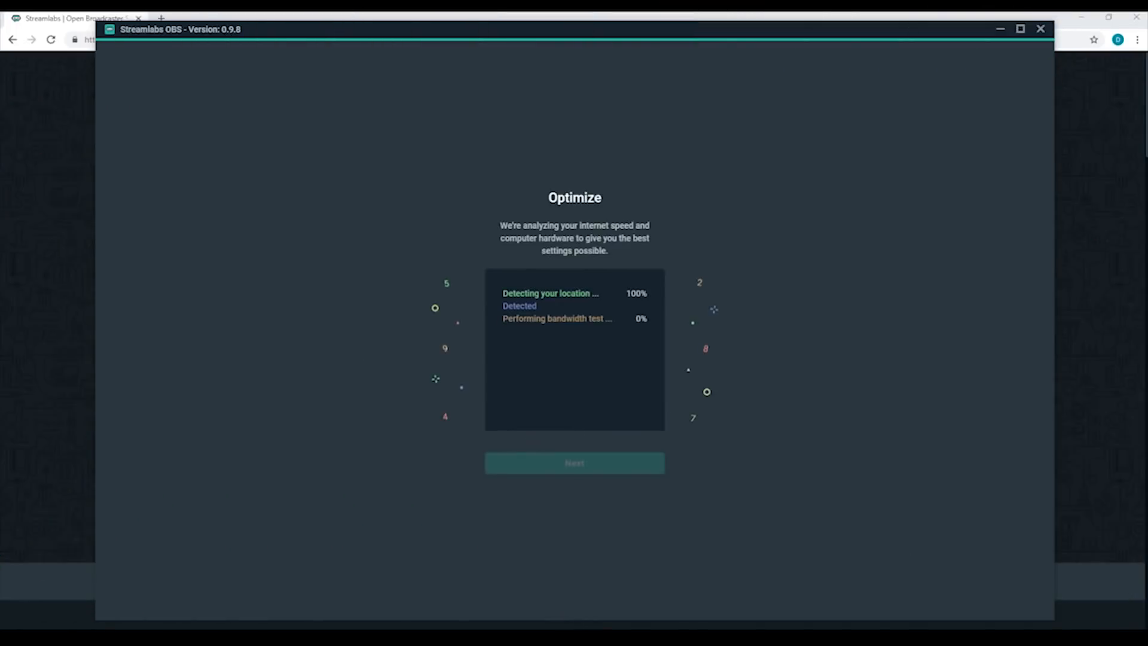
mouse_move(573, 552)
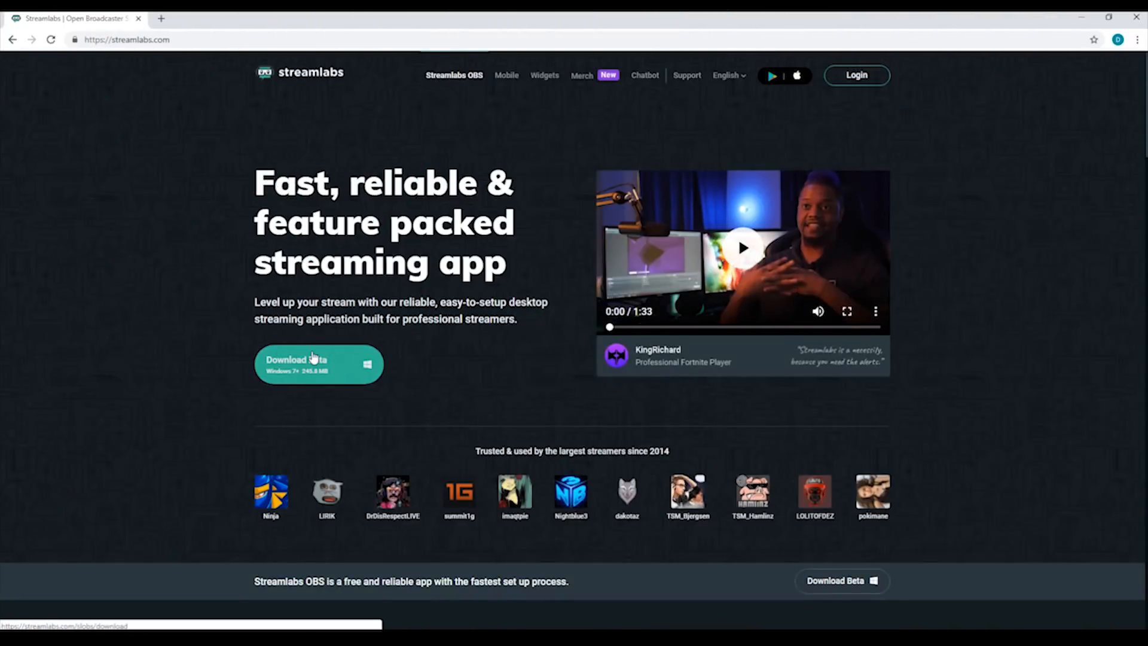
Step: Download the Streamlabs OBS Beta installer from streamlabs.com
left_click(317, 364)
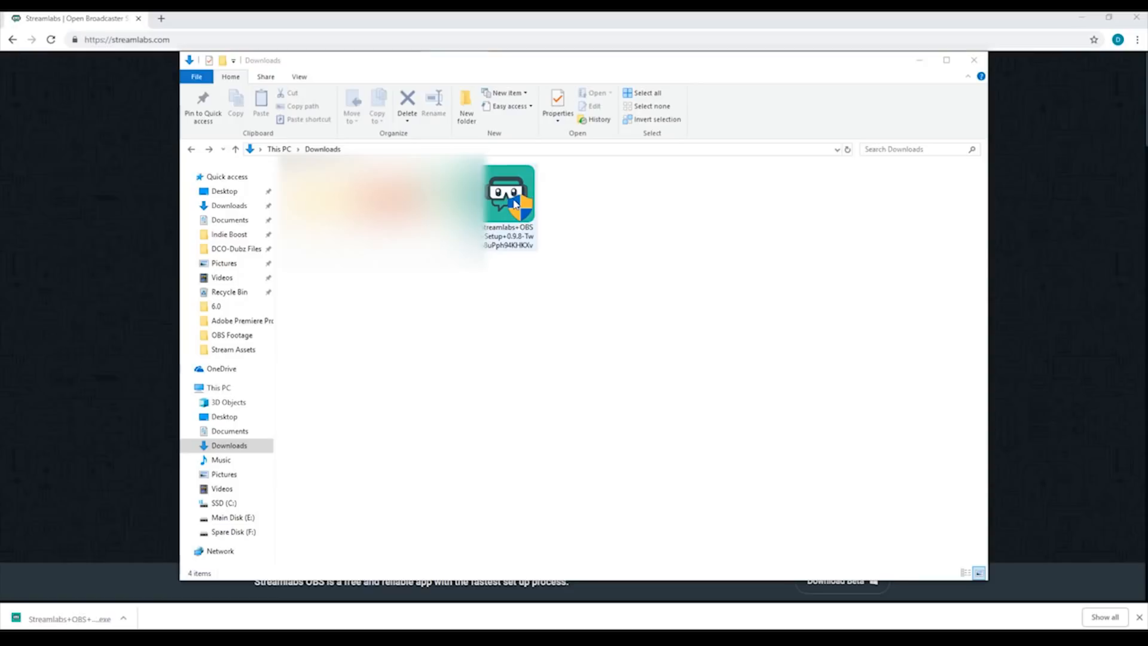
Step: Run the installer into E:\Program Files\Streamlabs OBS and finish with Run Streamlabs OBS checked
left_click(509, 202)
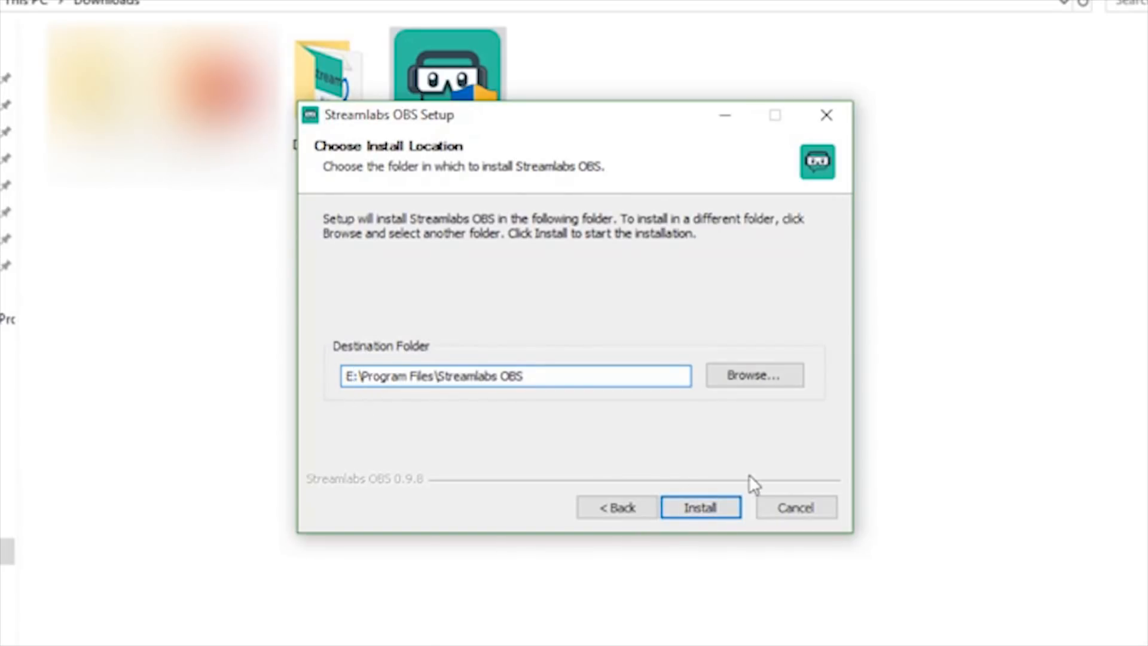
left_click(698, 508)
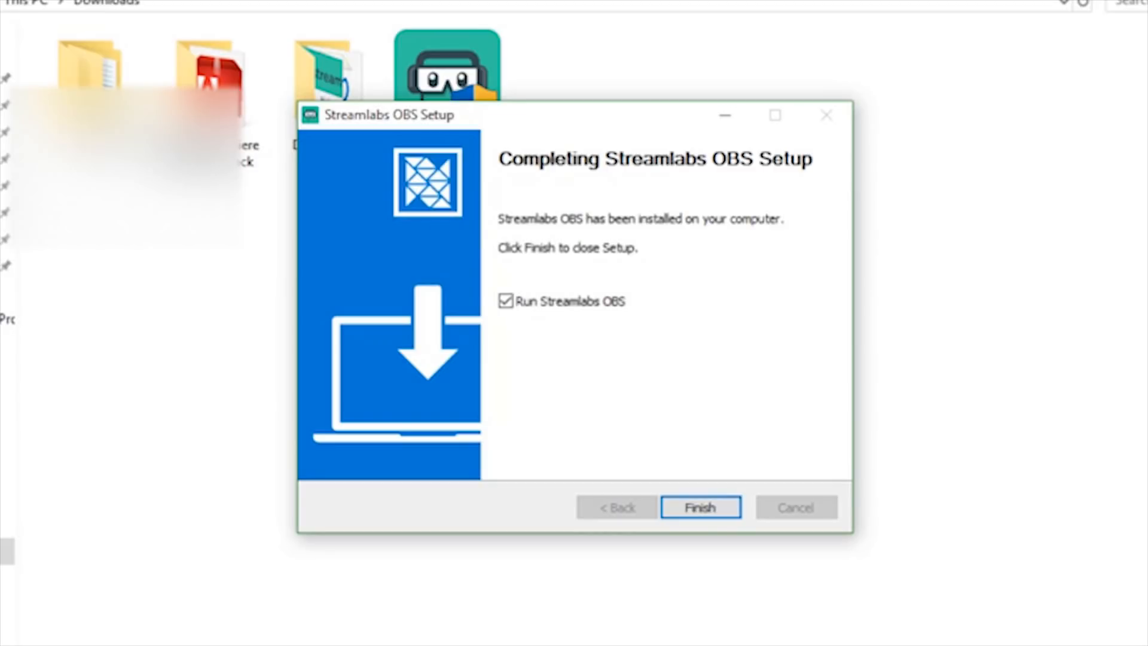
mouse_move(633, 340)
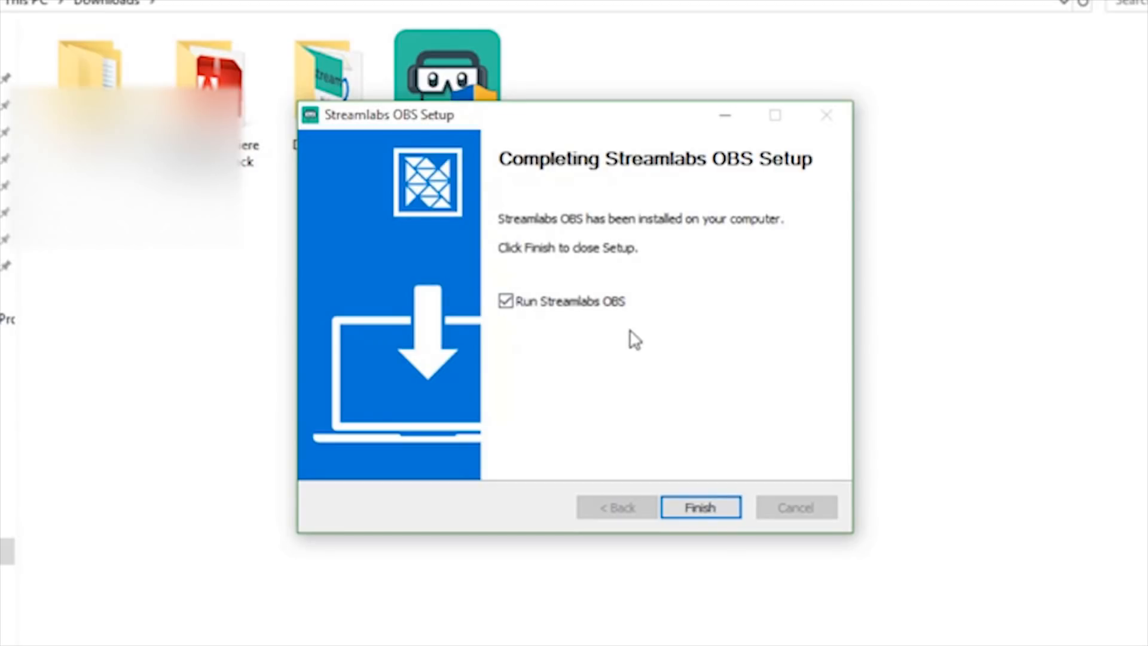
mouse_move(725, 490)
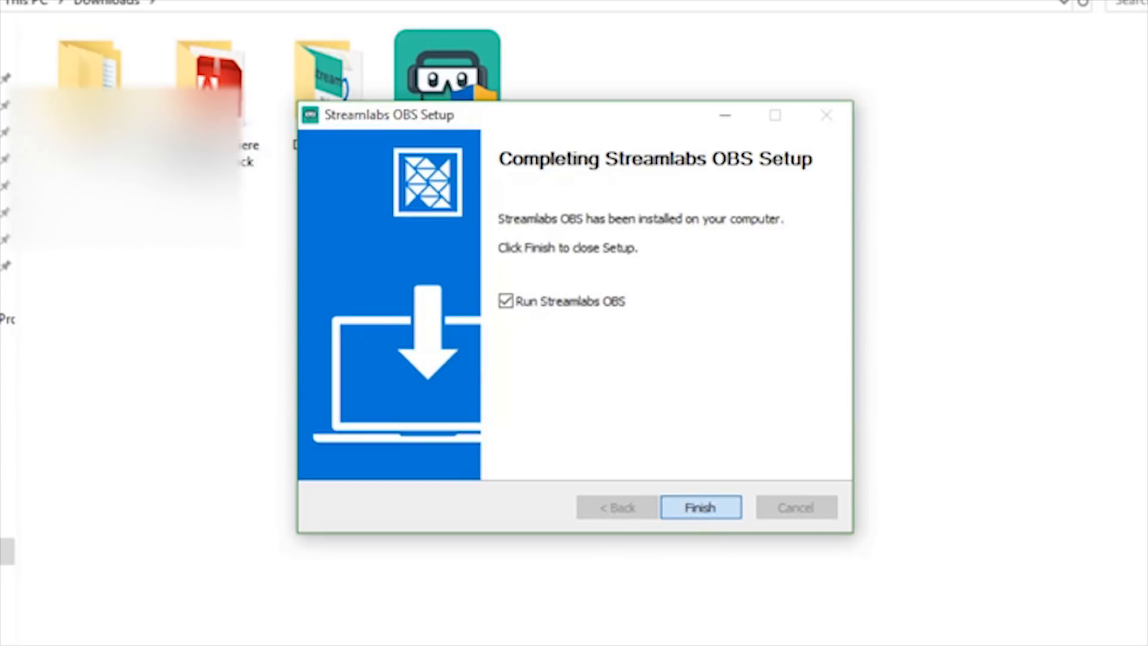
left_click(699, 506)
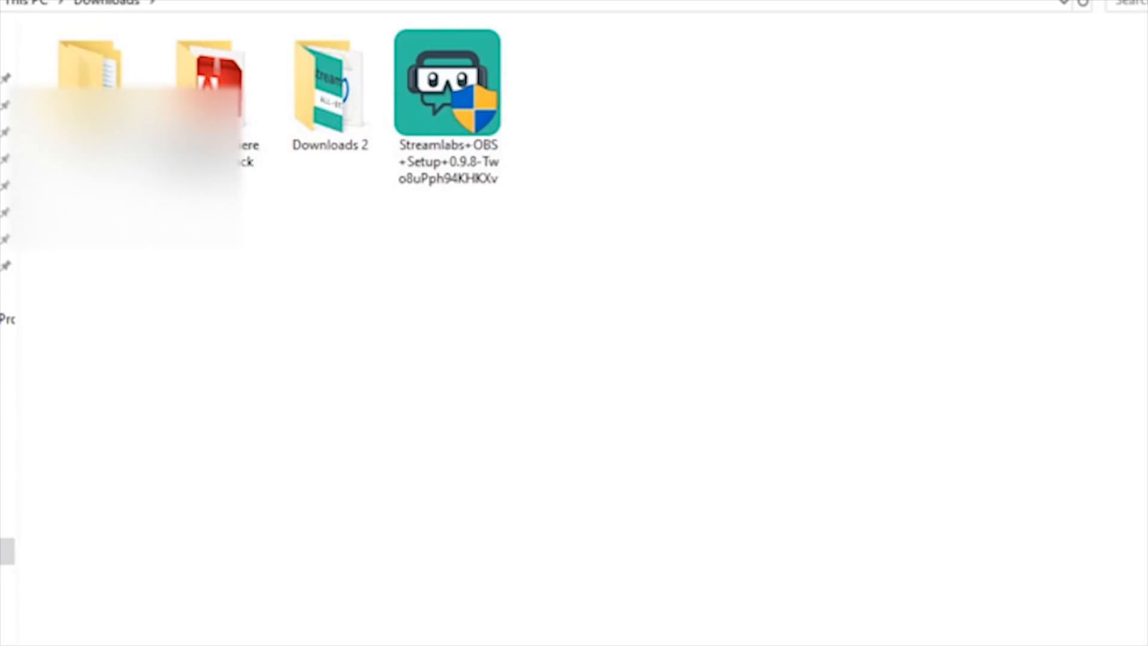
Step: Sign in with Twitch as 'thestreamer111223' and authorize Streamlabs to access the channel
double_click(447, 86)
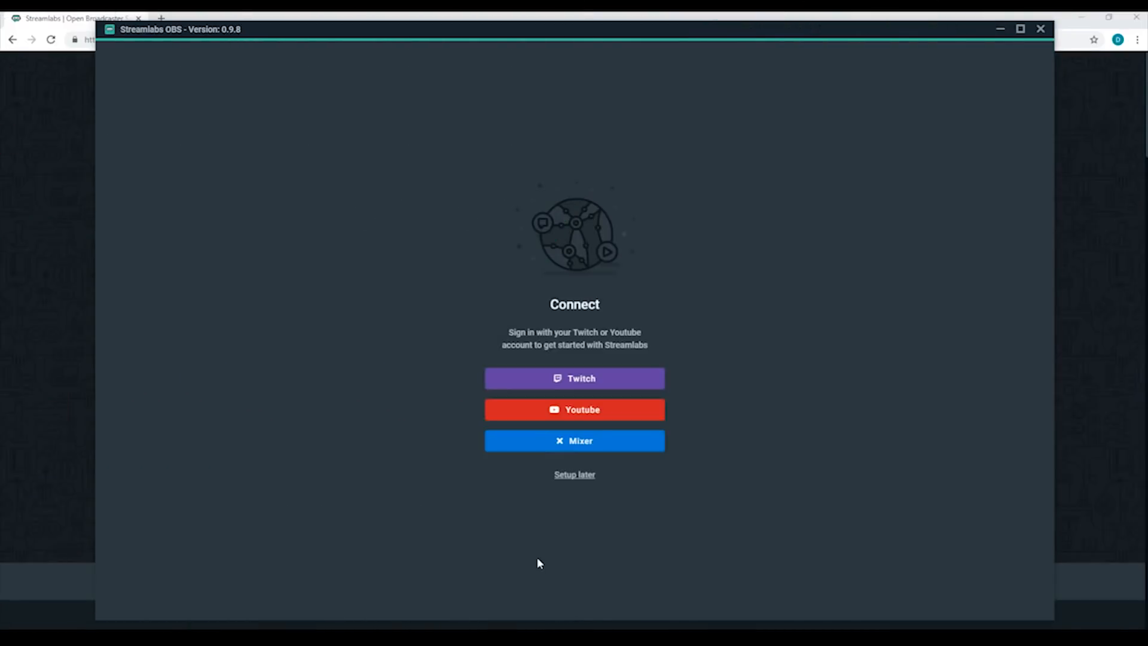
mouse_move(625, 503)
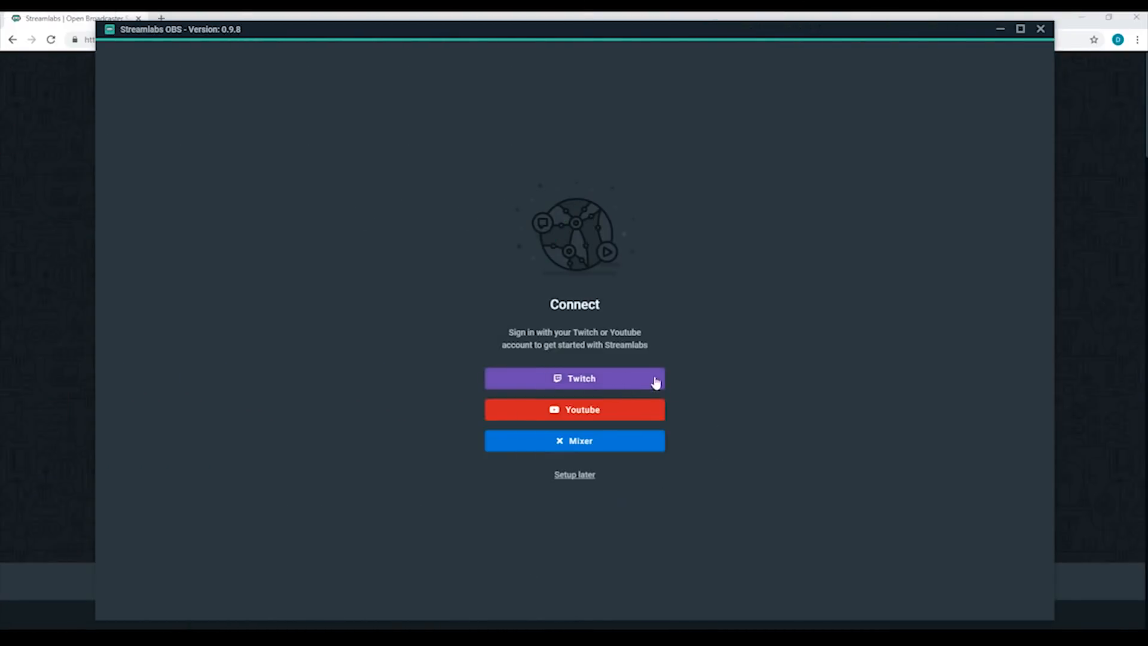
left_click(574, 377)
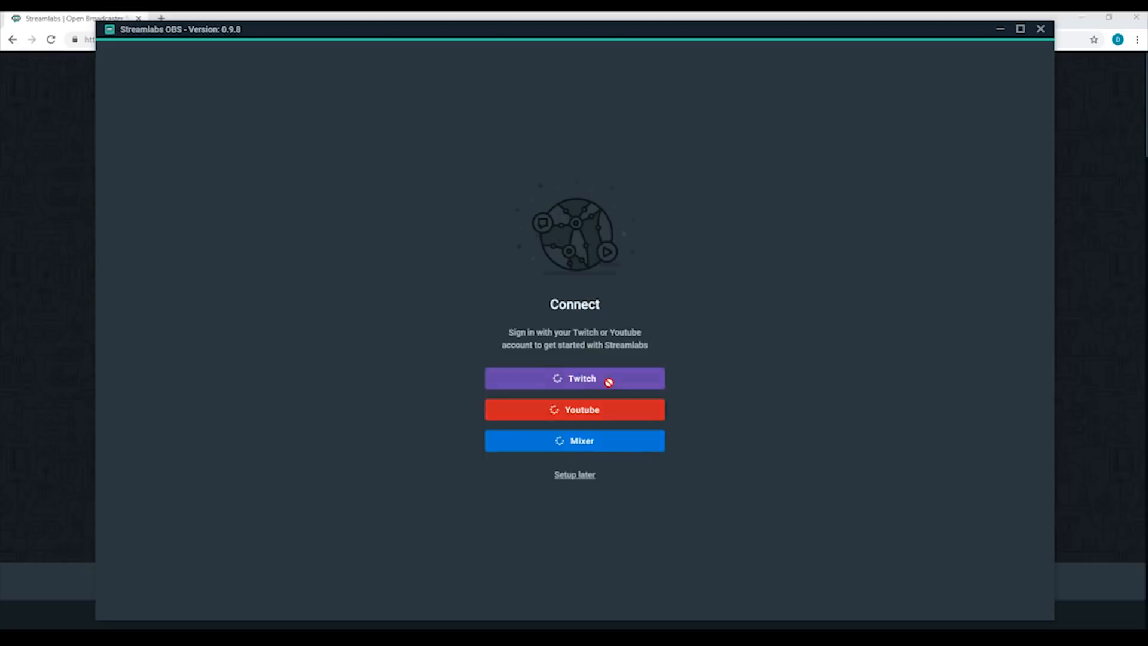
left_click(573, 377)
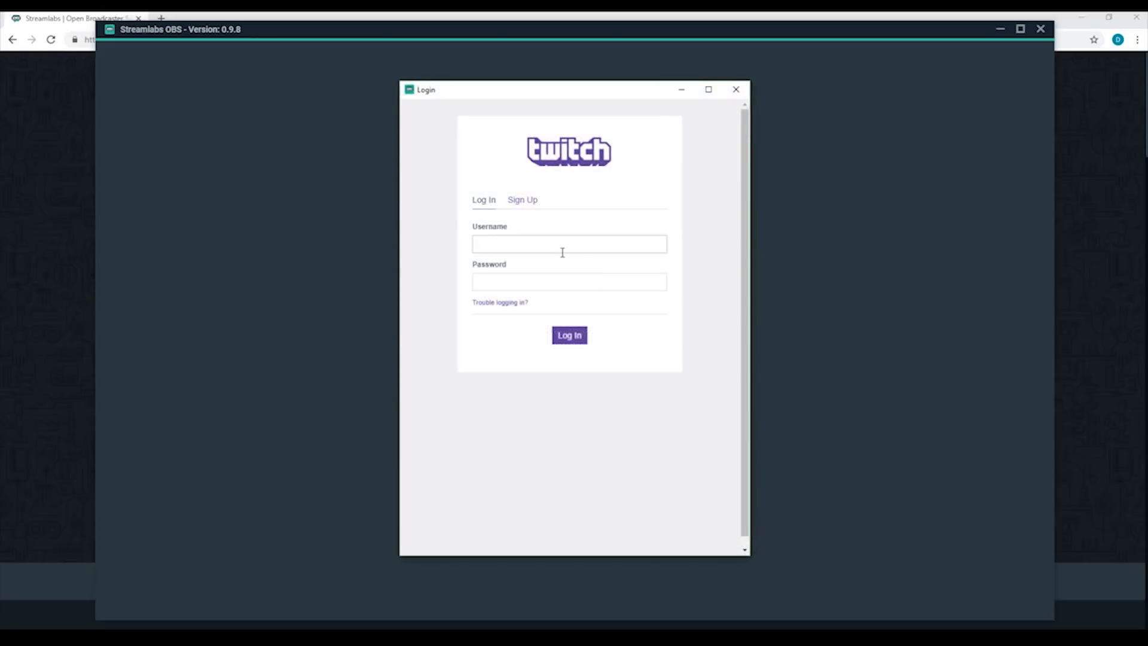
type("thestreamer111223")
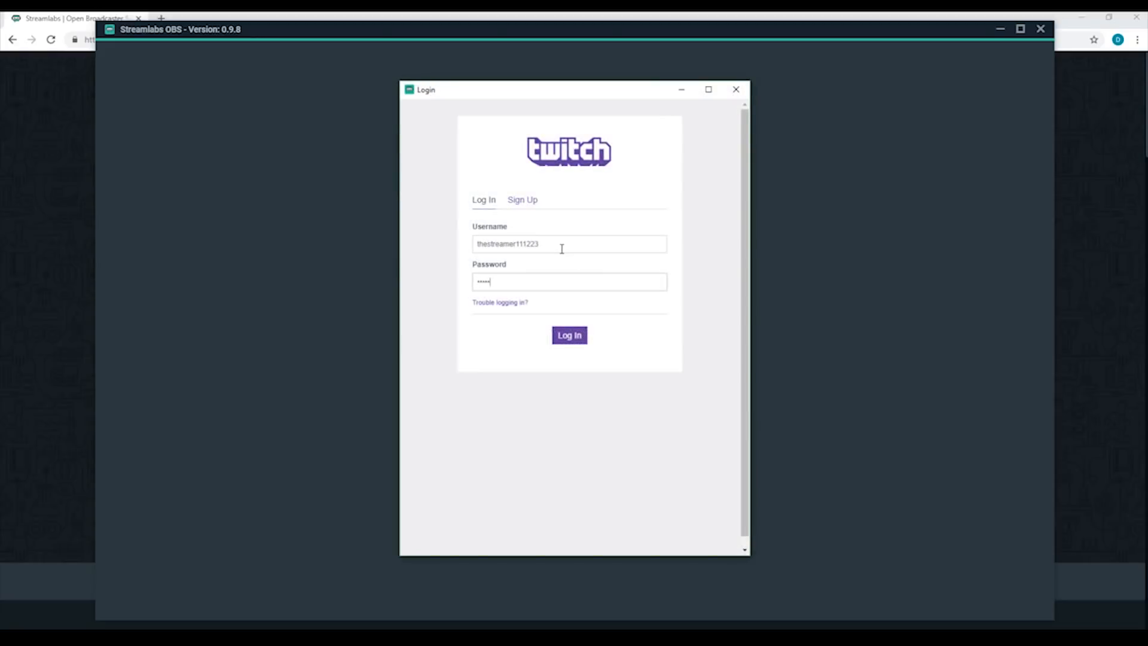
left_click(568, 335)
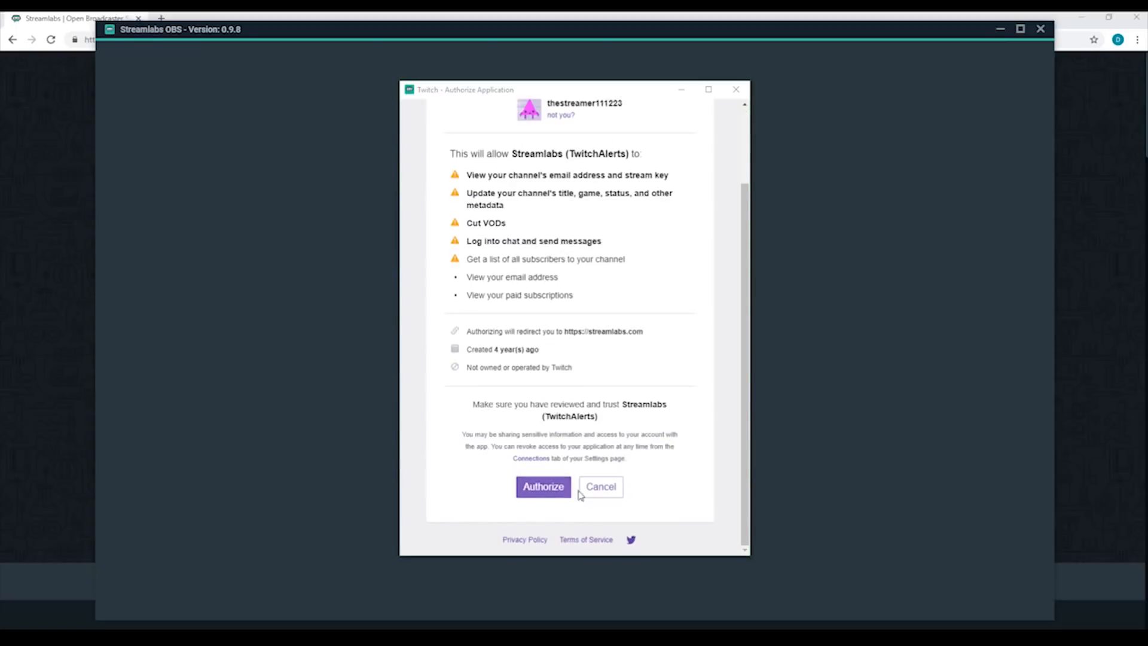
left_click(543, 486)
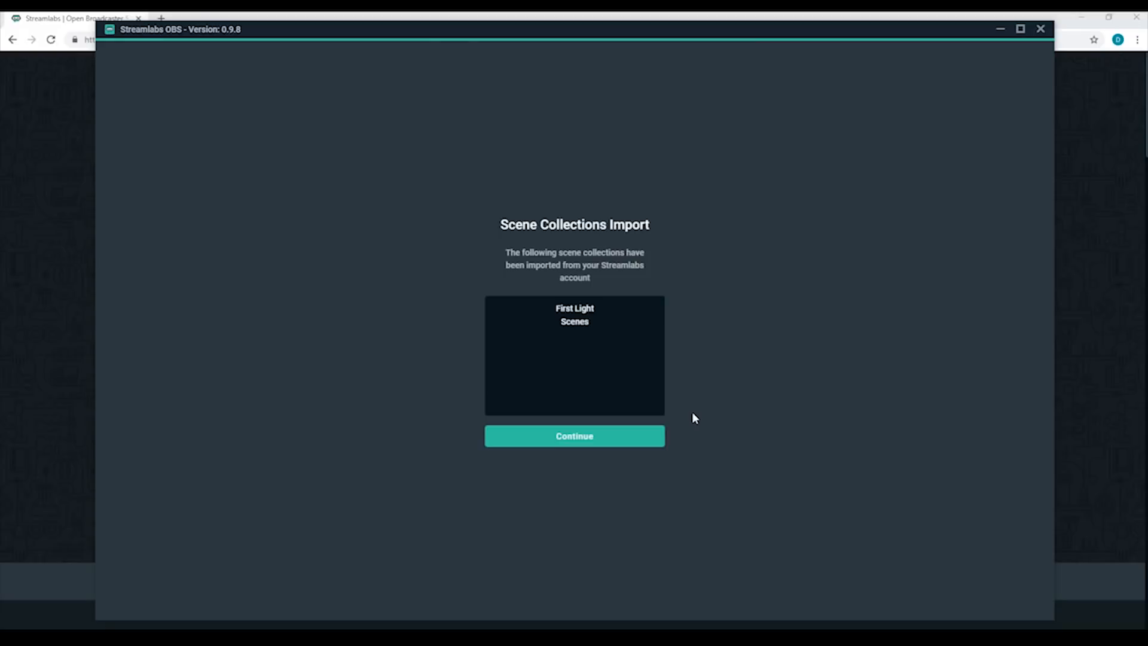
mouse_move(727, 469)
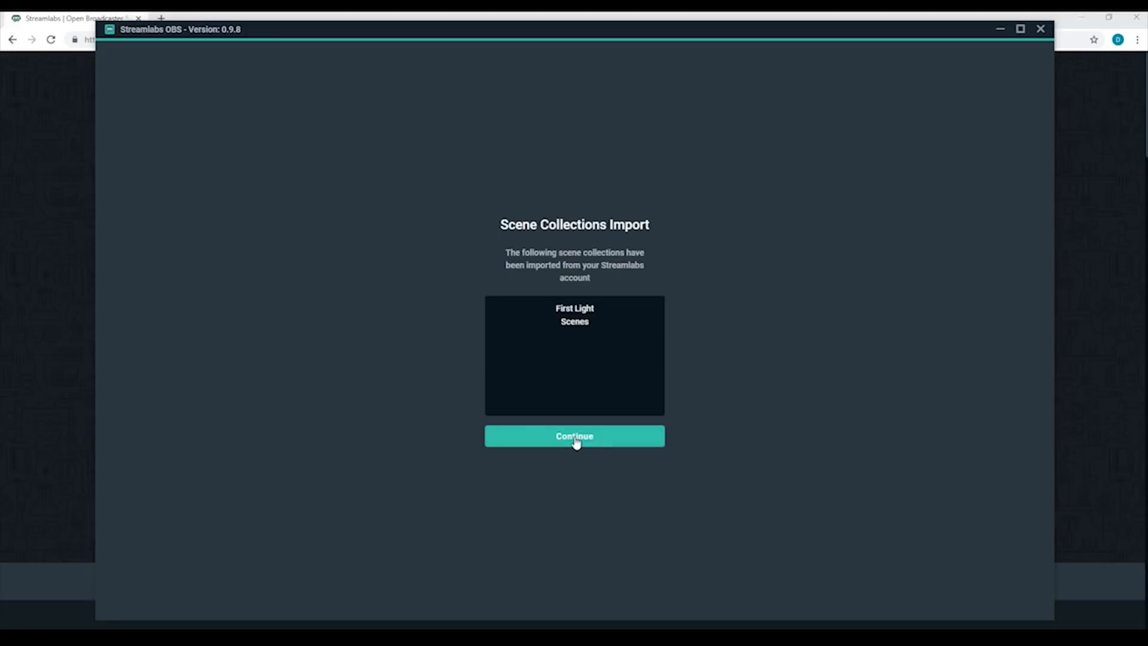
Step: Continue past the imported First Light and Scenes collections
left_click(574, 436)
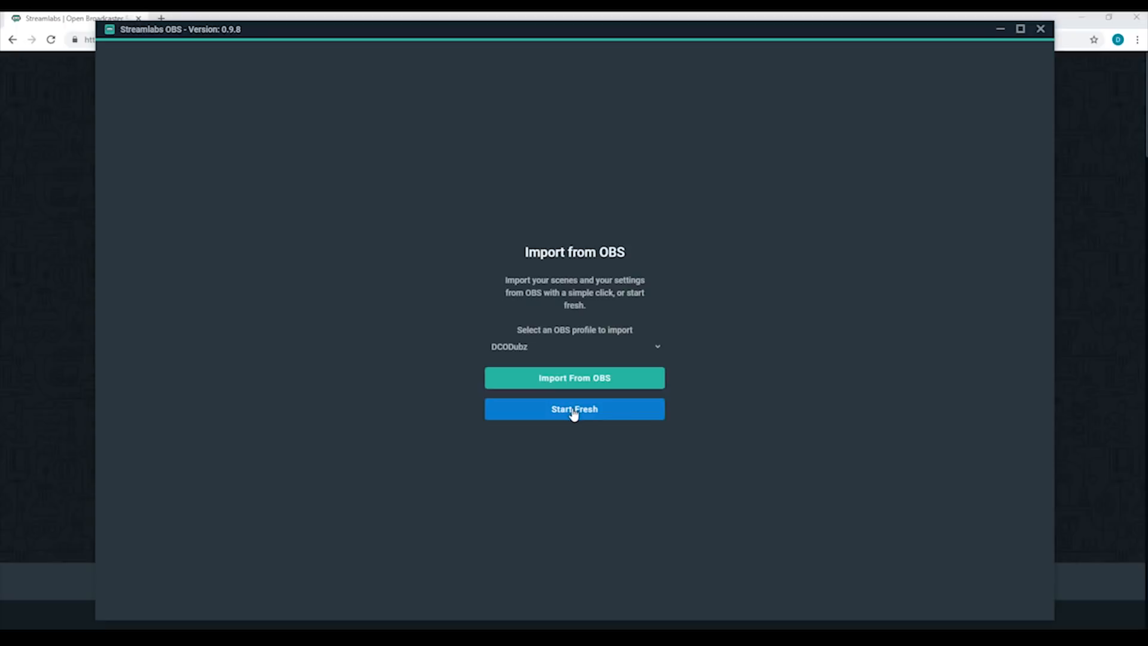
Step: Start fresh without OBS settings and choose to set up widgets later
left_click(573, 409)
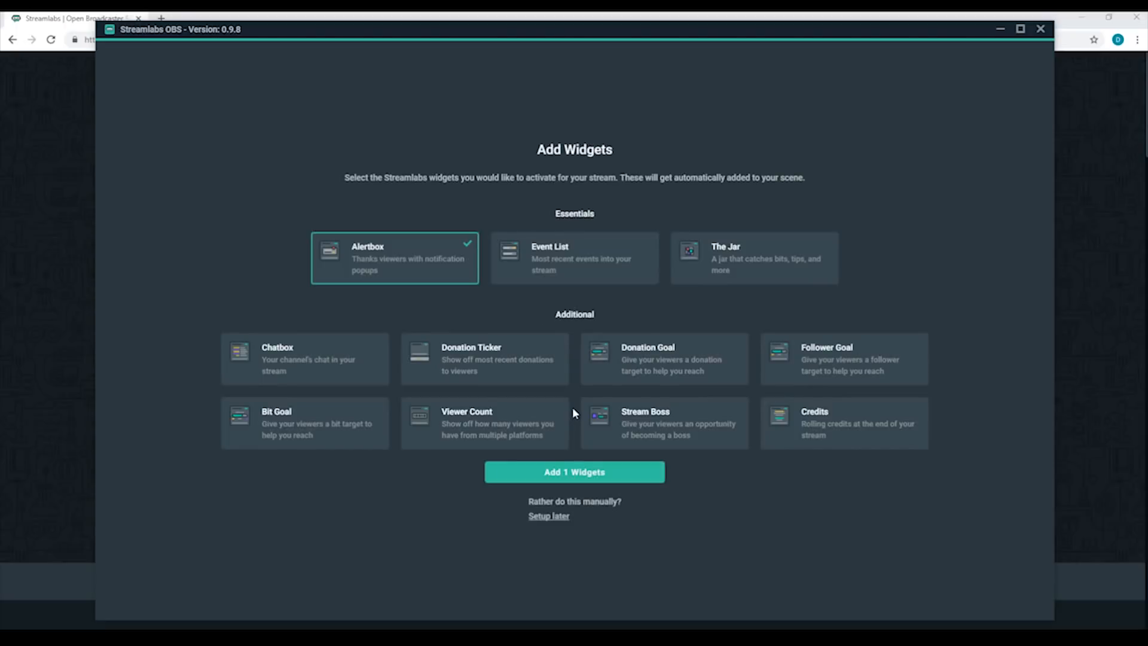
mouse_move(574, 430)
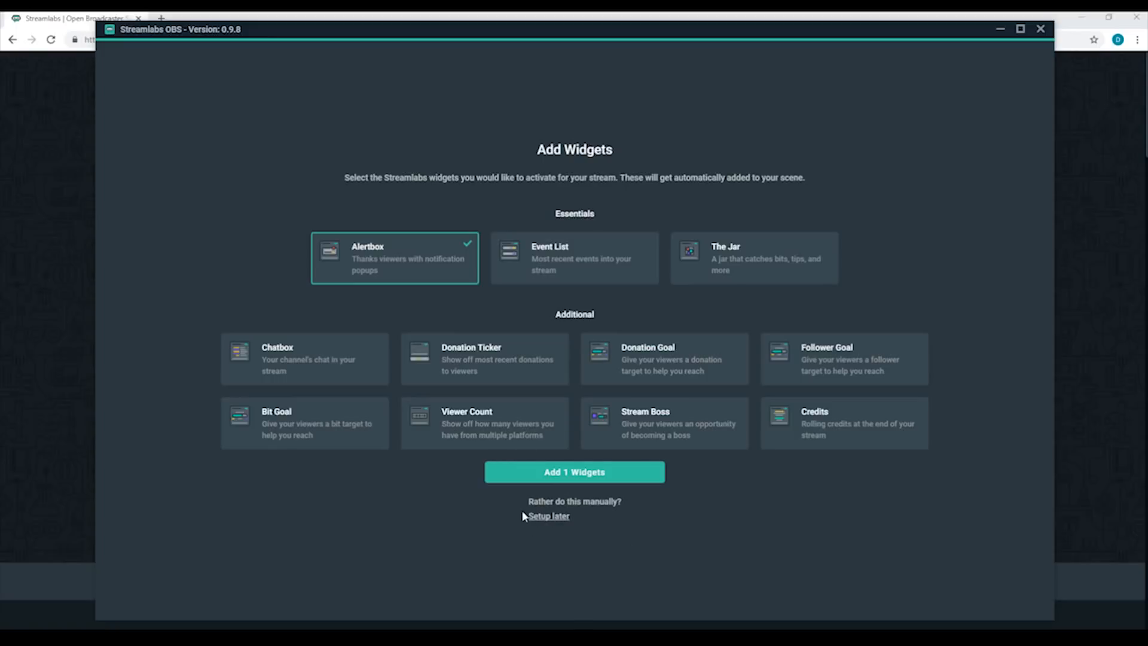
left_click(574, 472)
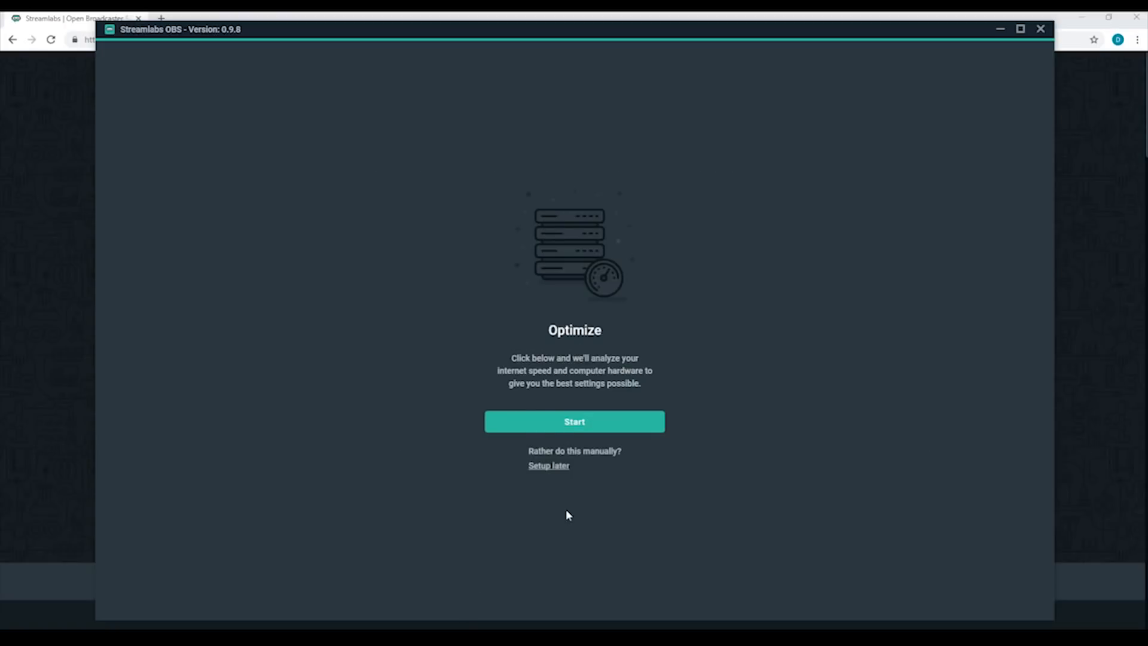
mouse_move(727, 541)
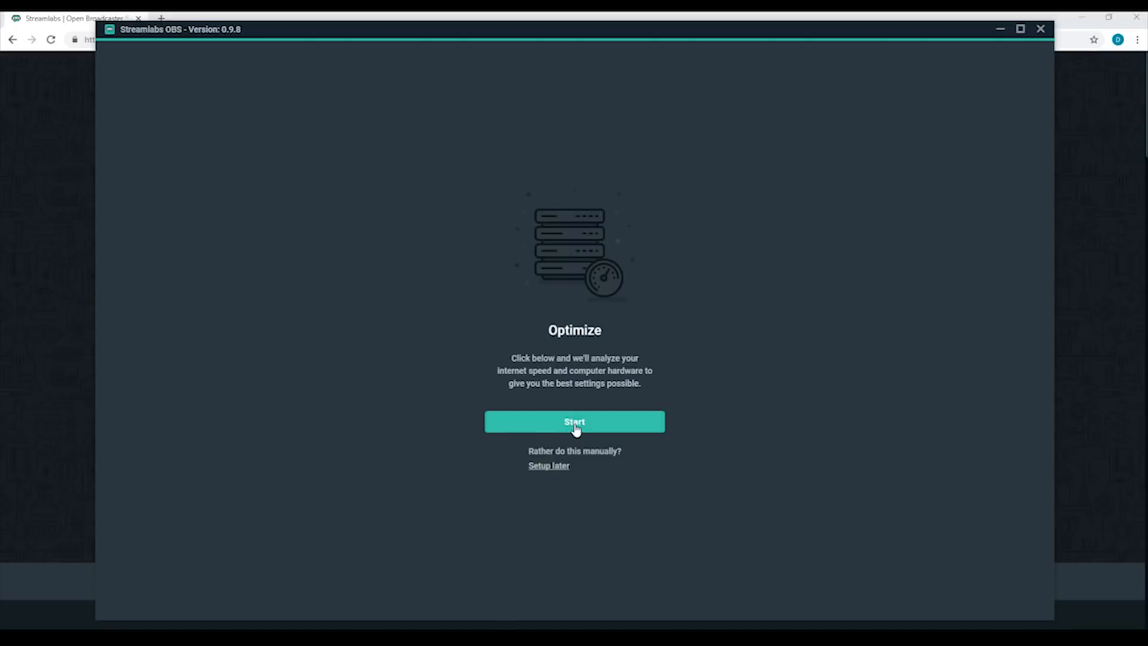
Step: Start the automatic internet speed and hardware analysis
left_click(574, 421)
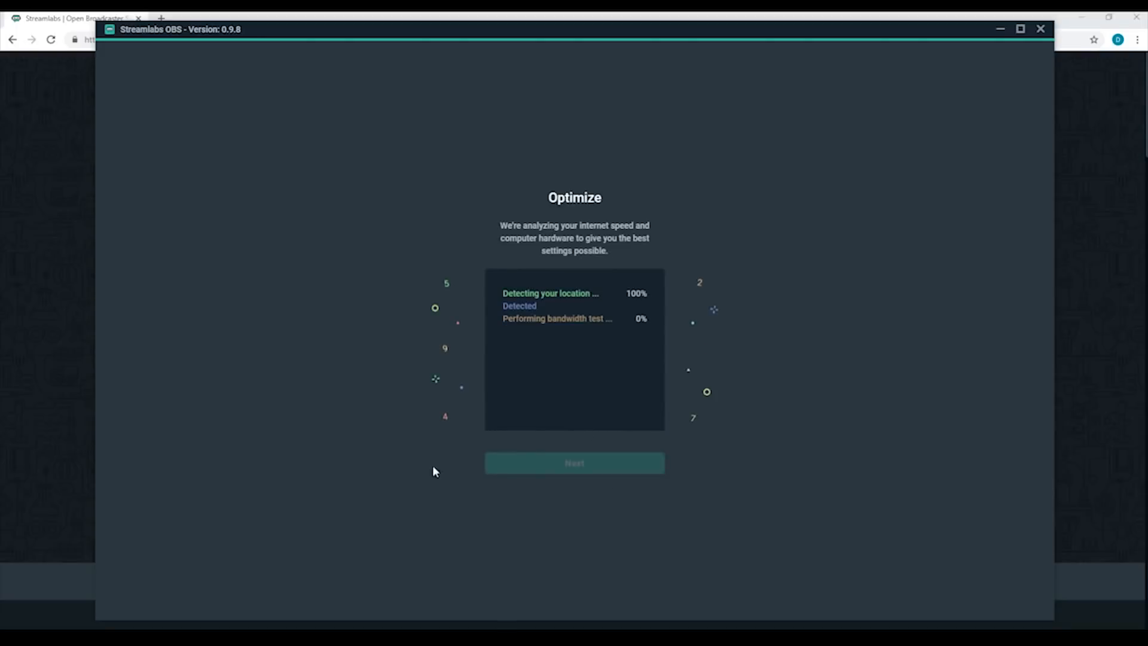
mouse_move(573, 553)
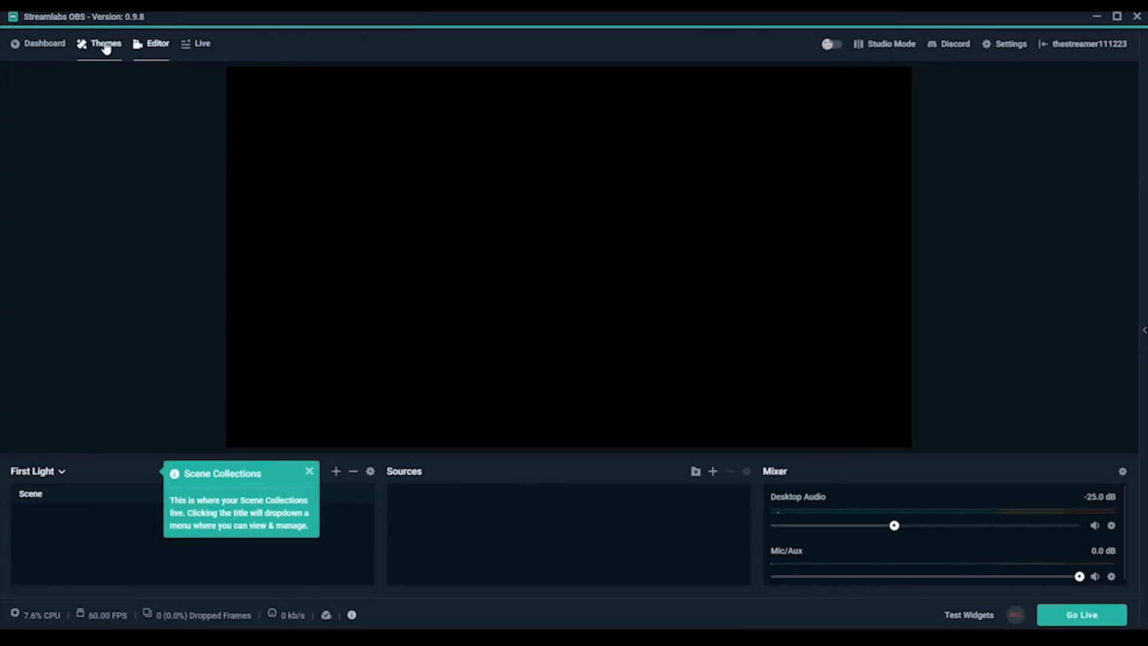
Step: Browse to the next page of the theme gallery and open the Swirls theme's detail page
left_click(105, 43)
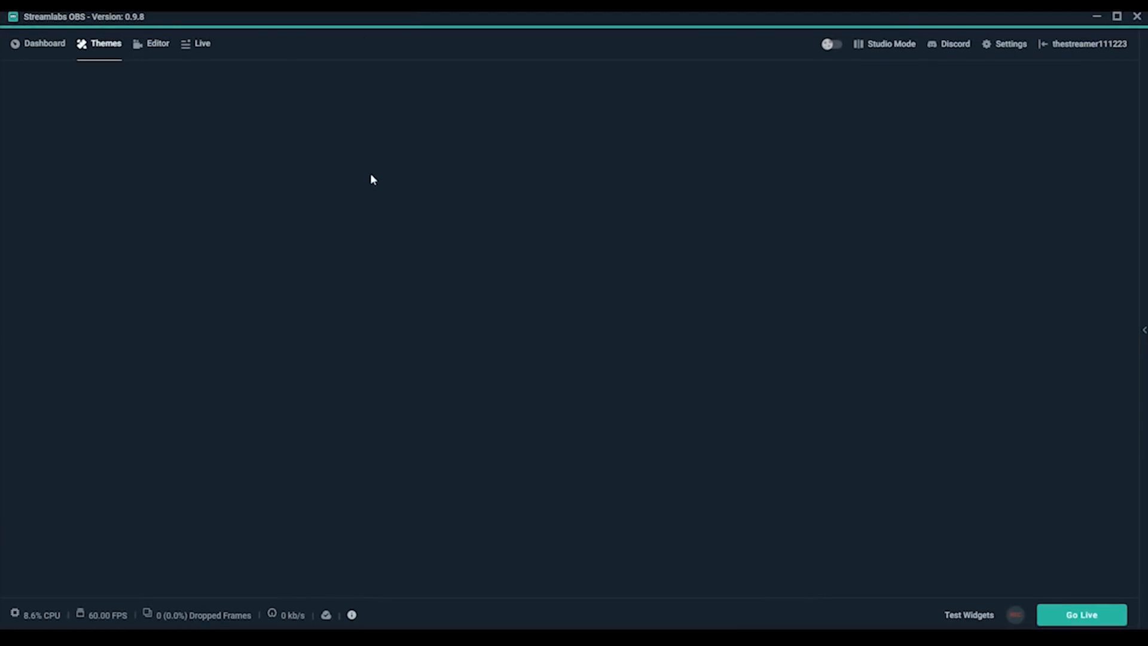
left_click(106, 43)
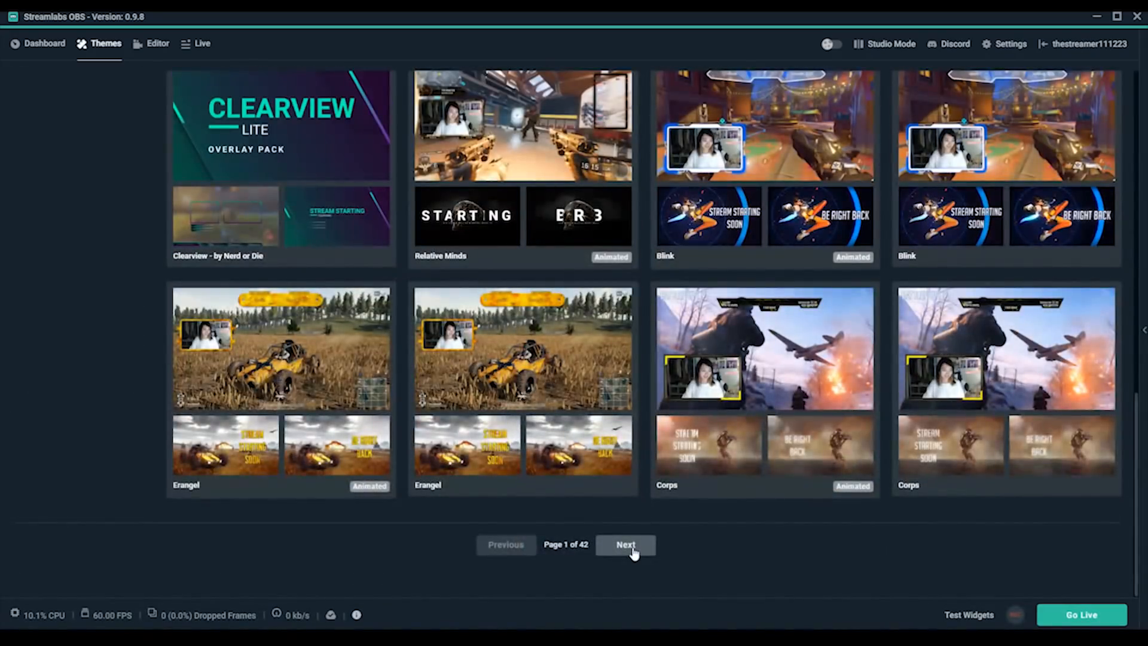
left_click(626, 545)
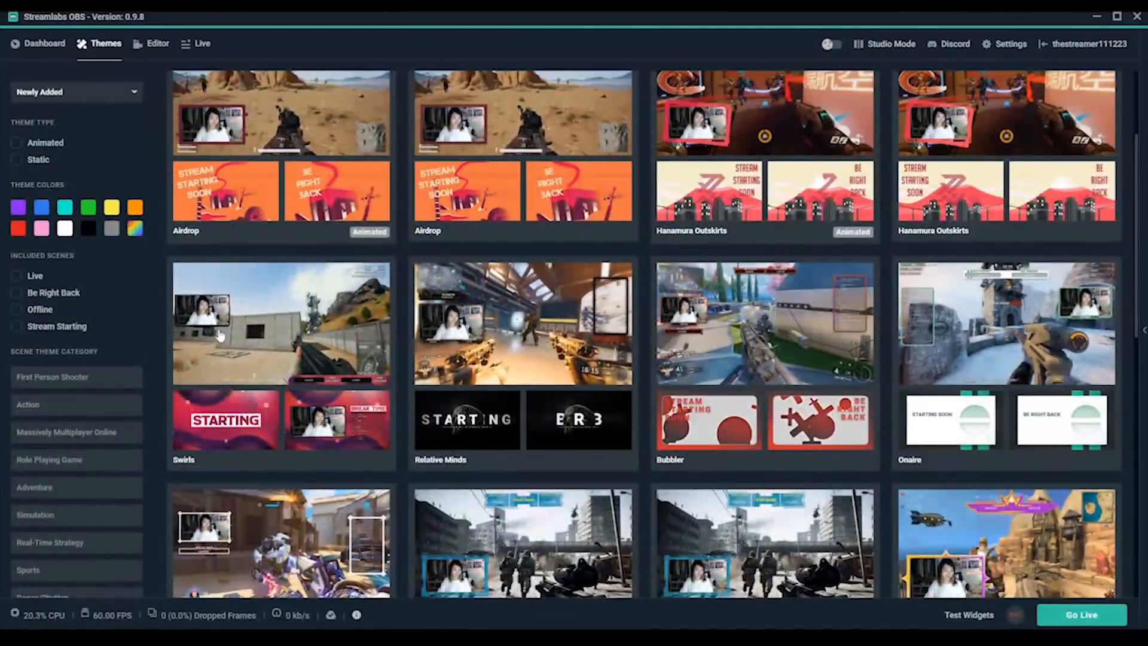
left_click(281, 323)
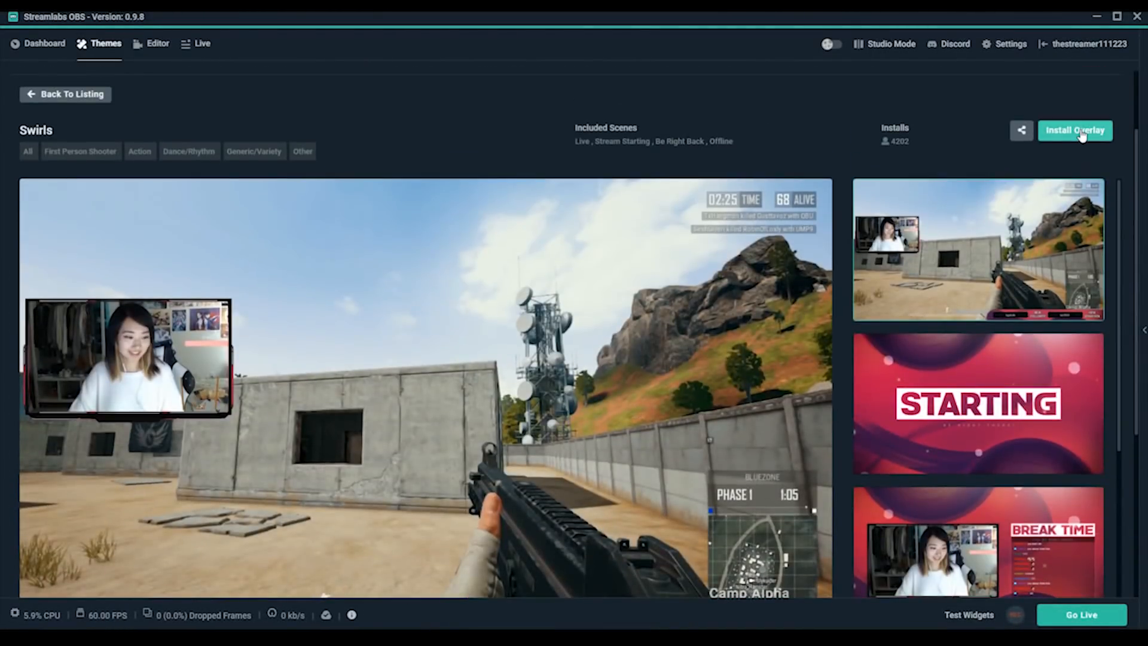
Step: Install the Swirls overlay as a new scene collection and view it in the Editor
left_click(1075, 130)
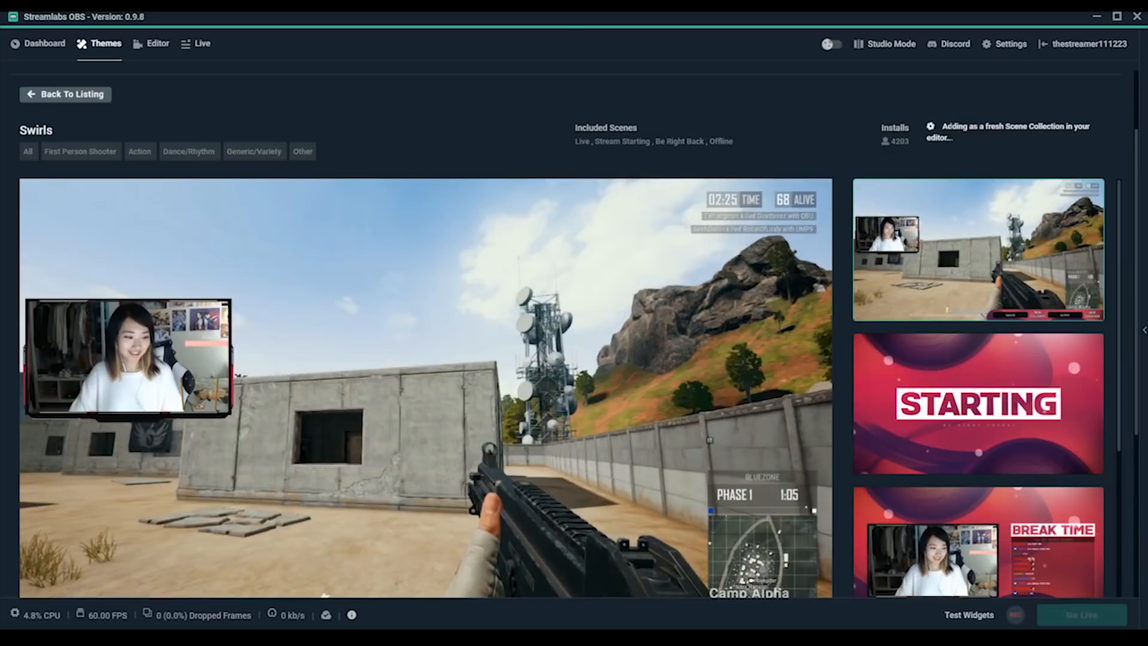
left_click(157, 43)
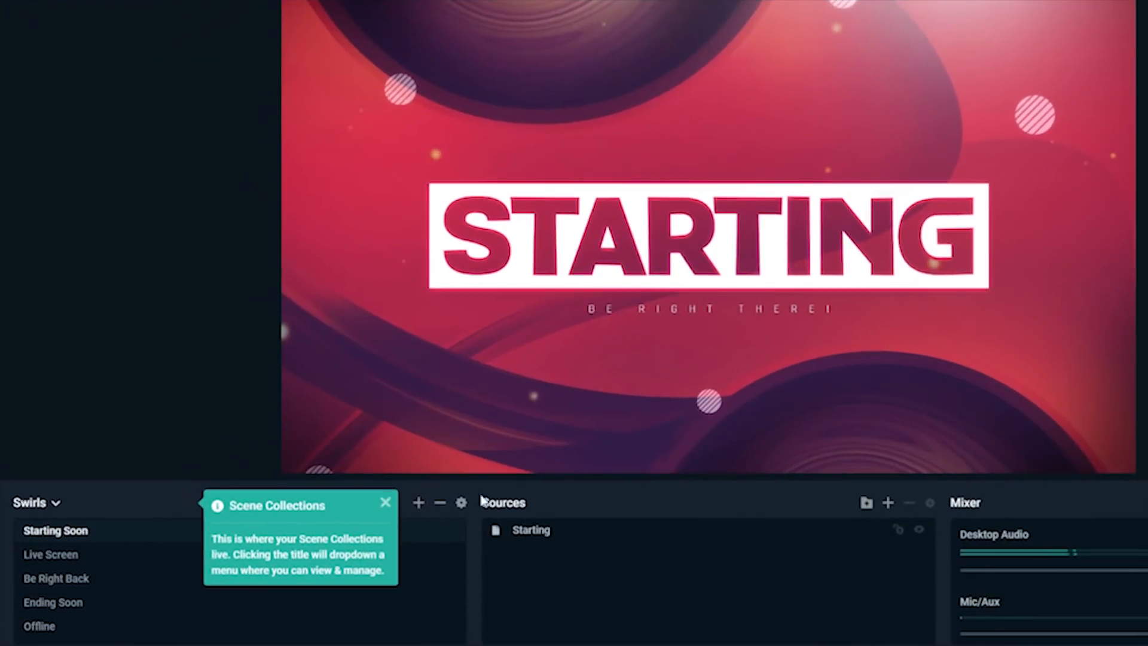
Step: Preview the Live Screen, Be Right Back, Ending Soon and Offline scenes, then return to Live Screen
left_click(385, 502)
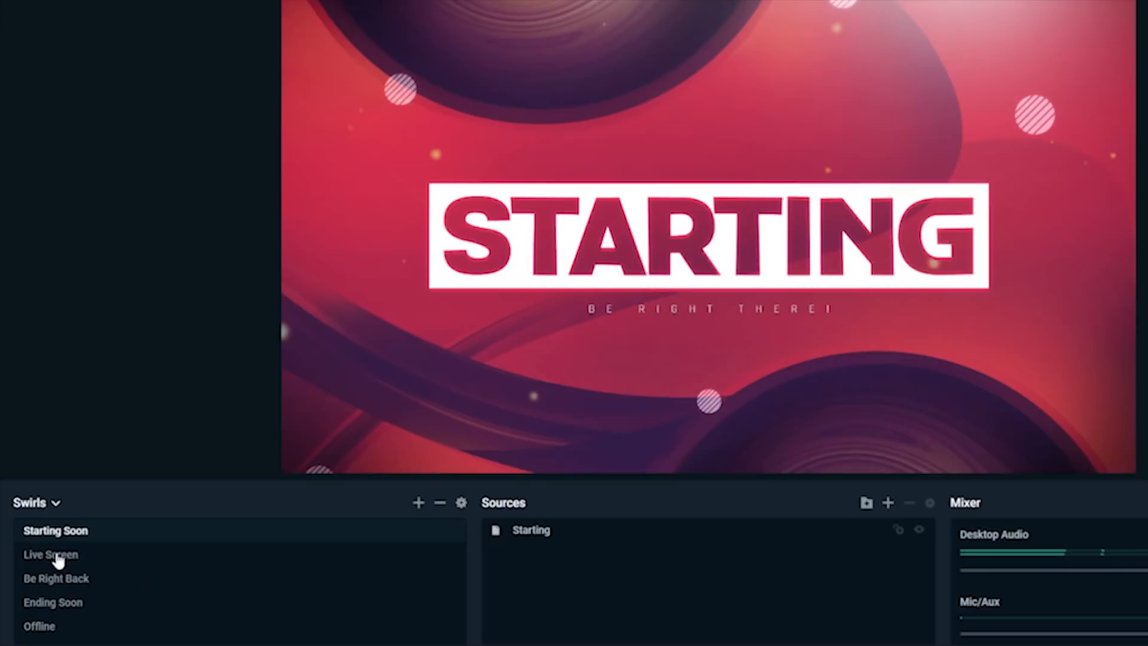
left_click(50, 554)
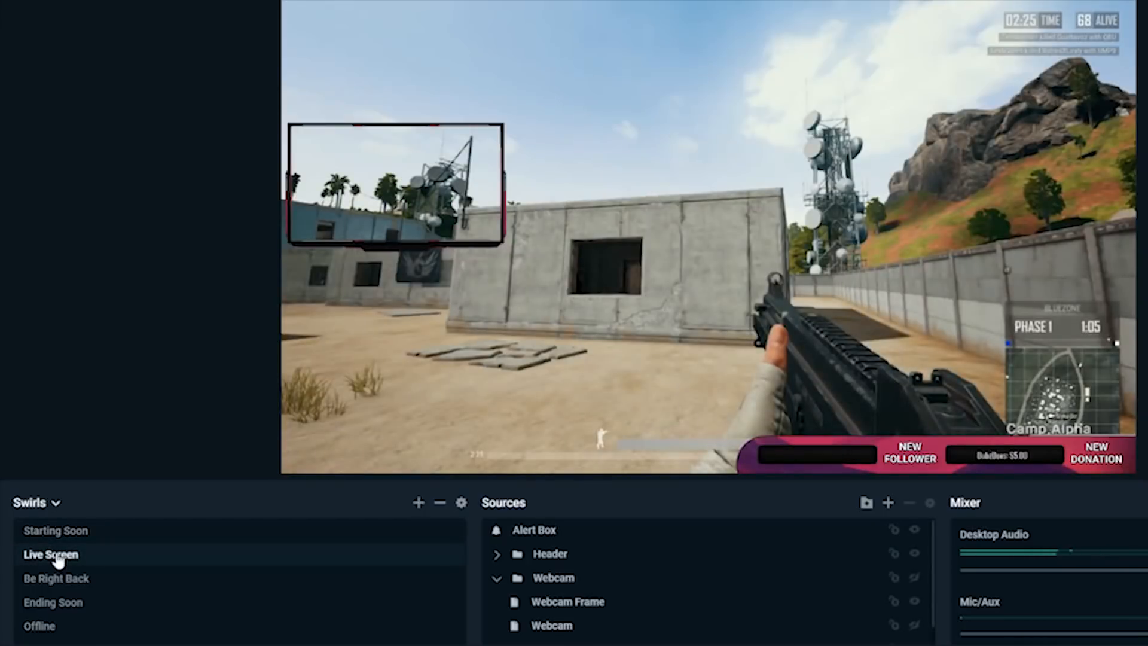
left_click(55, 578)
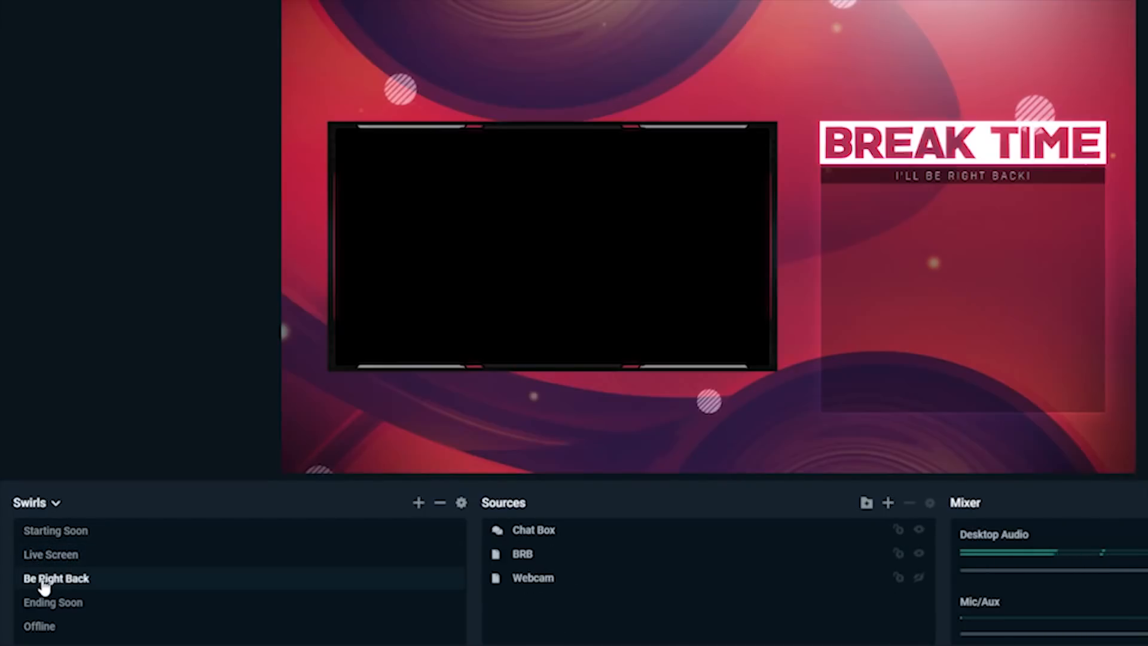
left_click(52, 602)
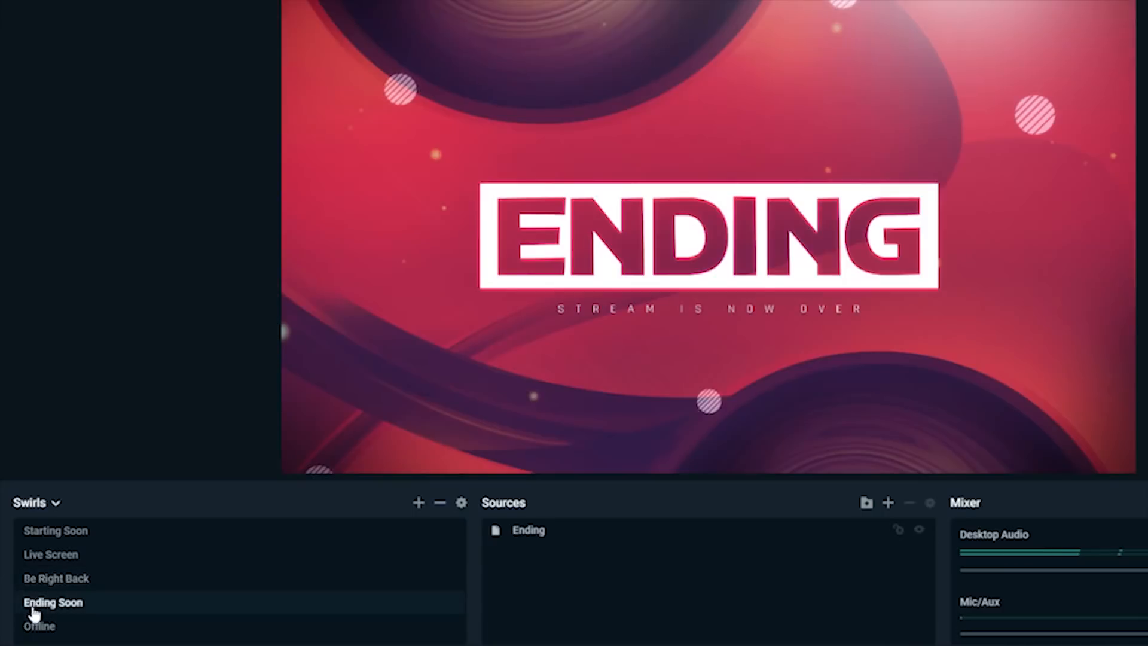
left_click(39, 626)
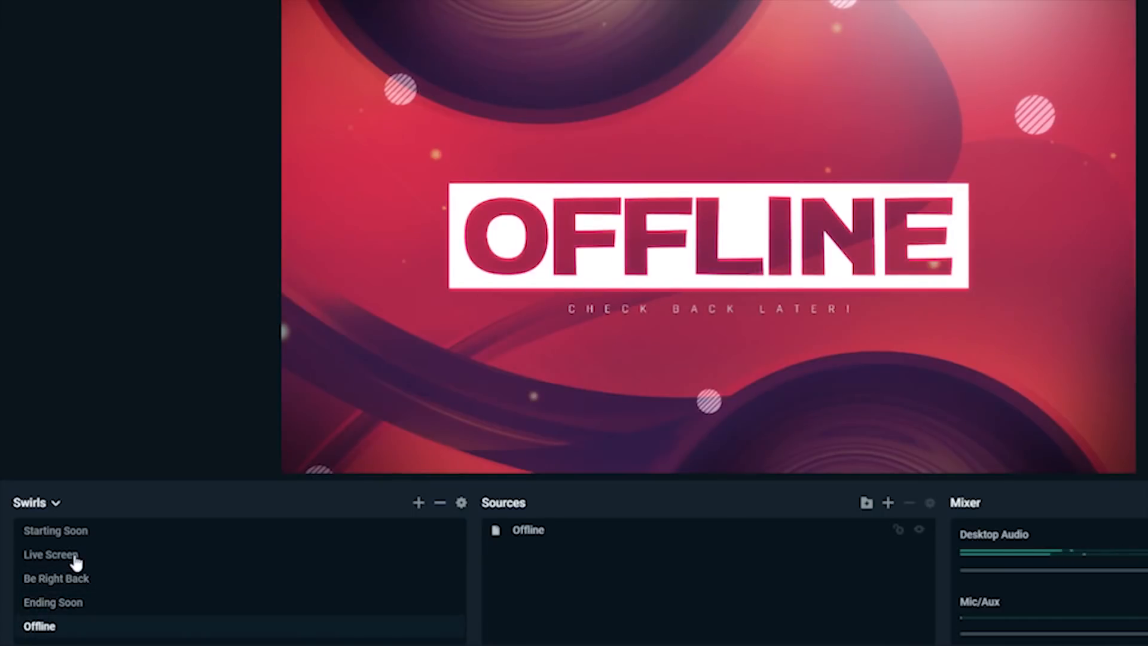
left_click(51, 554)
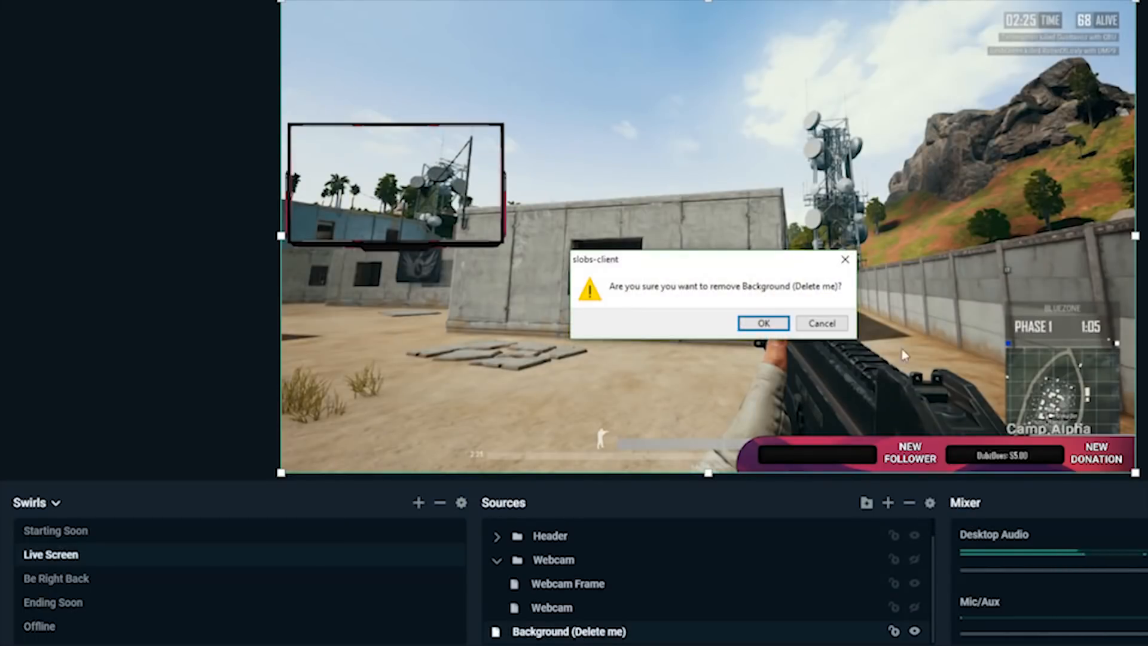
Step: Remove the placeholder background and add a Game Capture source capturing the World of Warcraft window
left_click(762, 322)
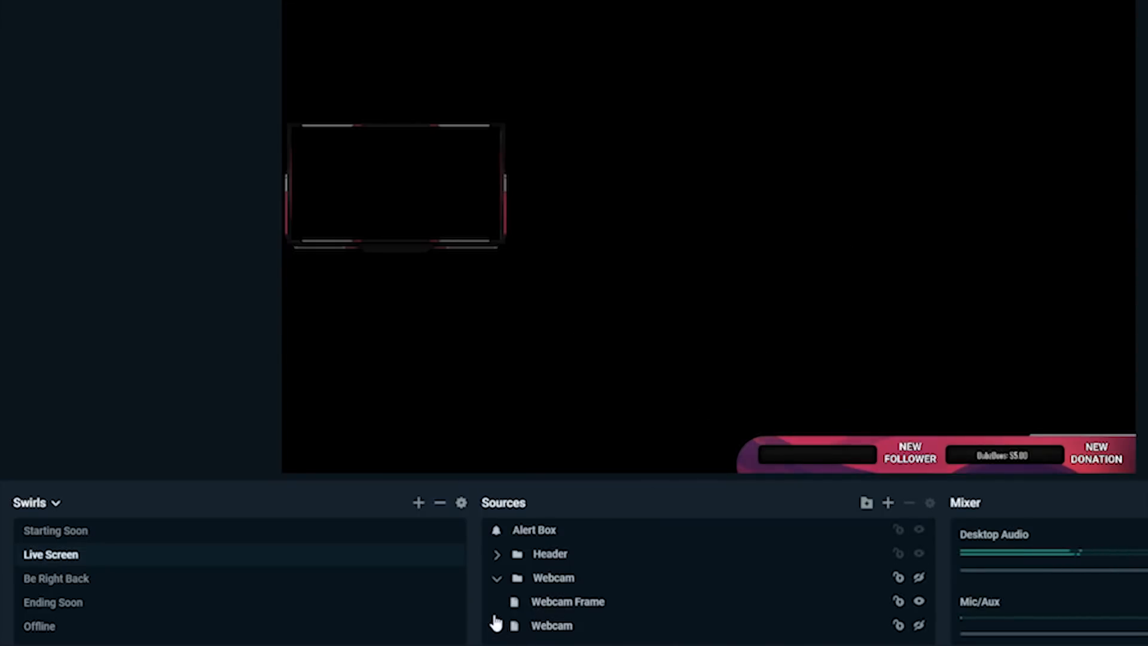
left_click(887, 503)
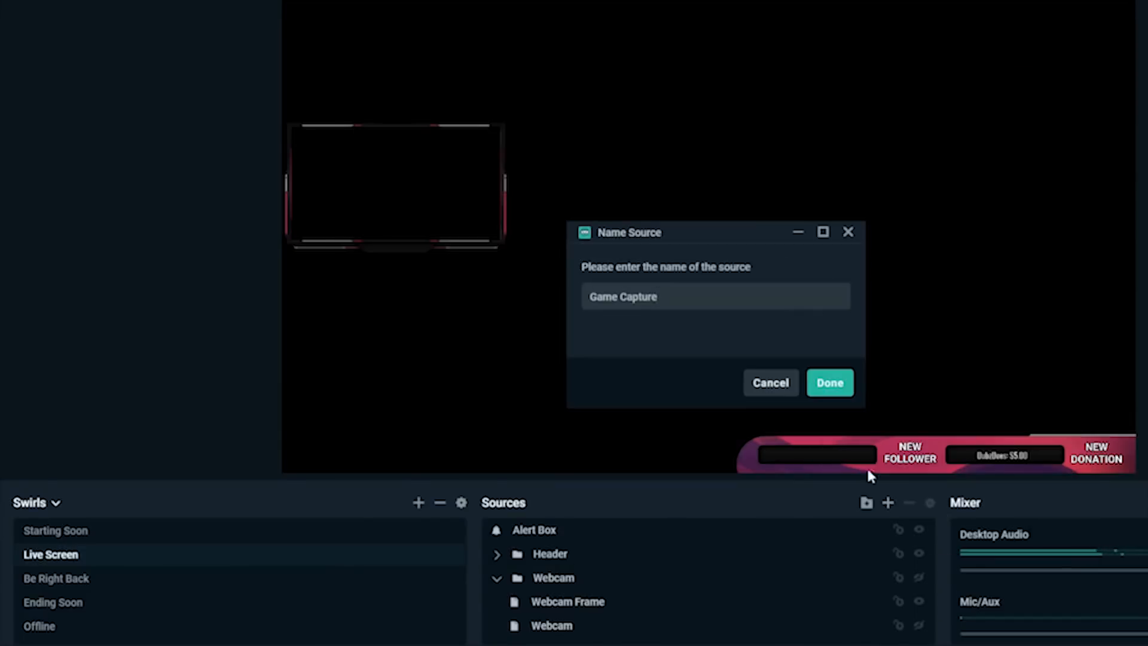
left_click(828, 382)
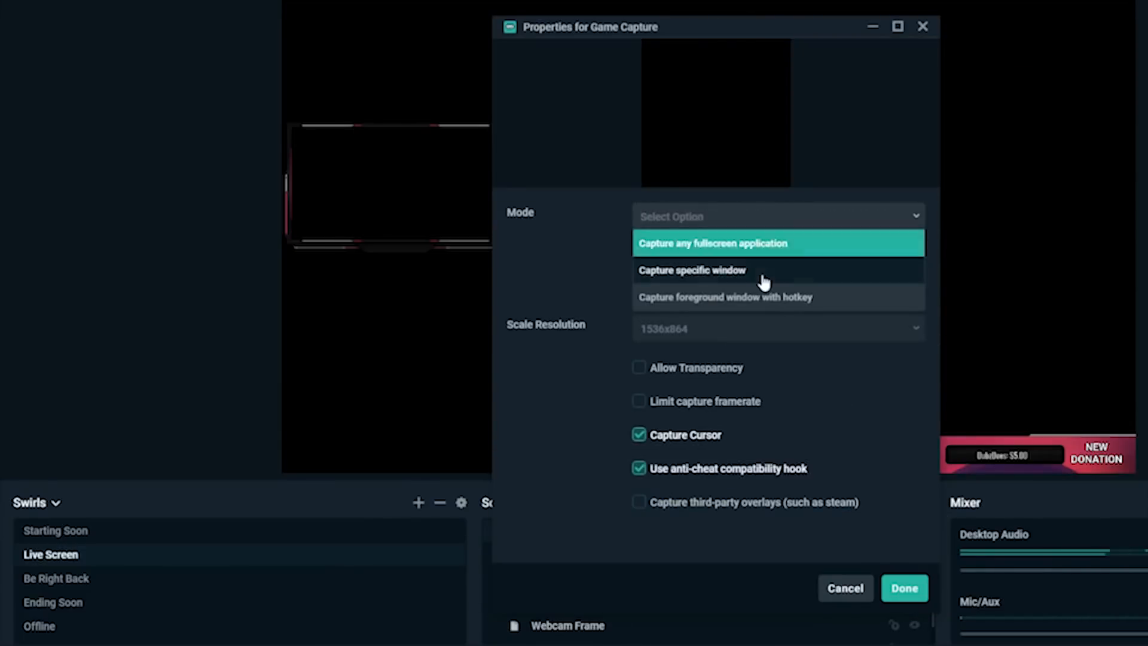
left_click(691, 270)
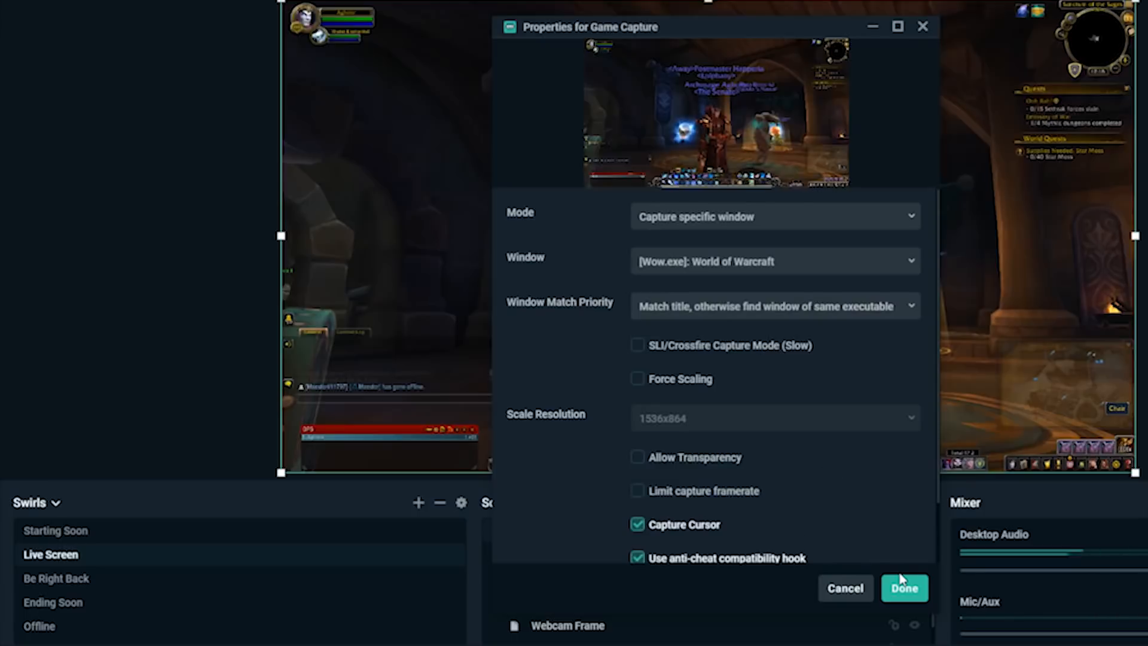
left_click(904, 587)
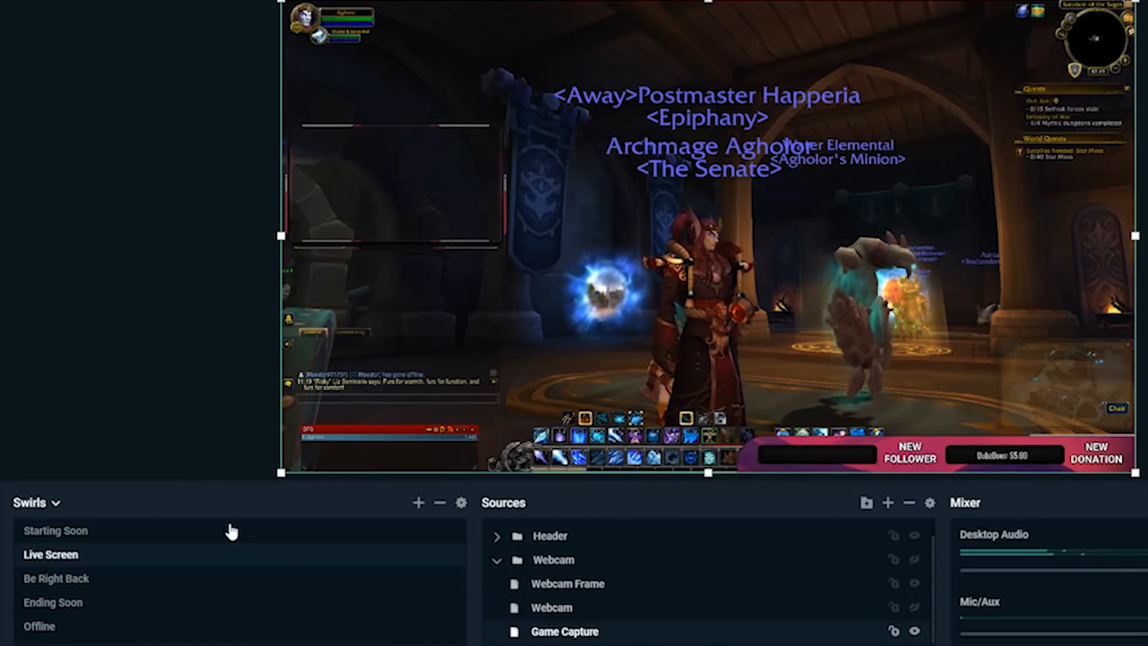
Step: Select the Starting Soon scene and show the live dashboard with recent events and stream chat
left_click(55, 530)
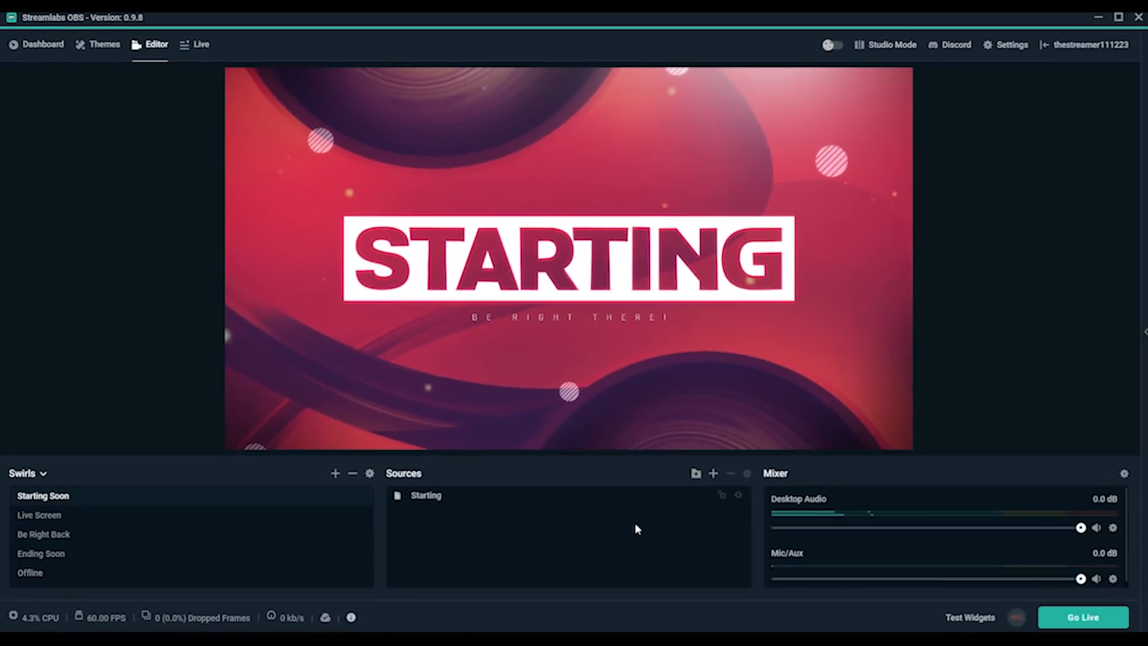
mouse_move(398, 388)
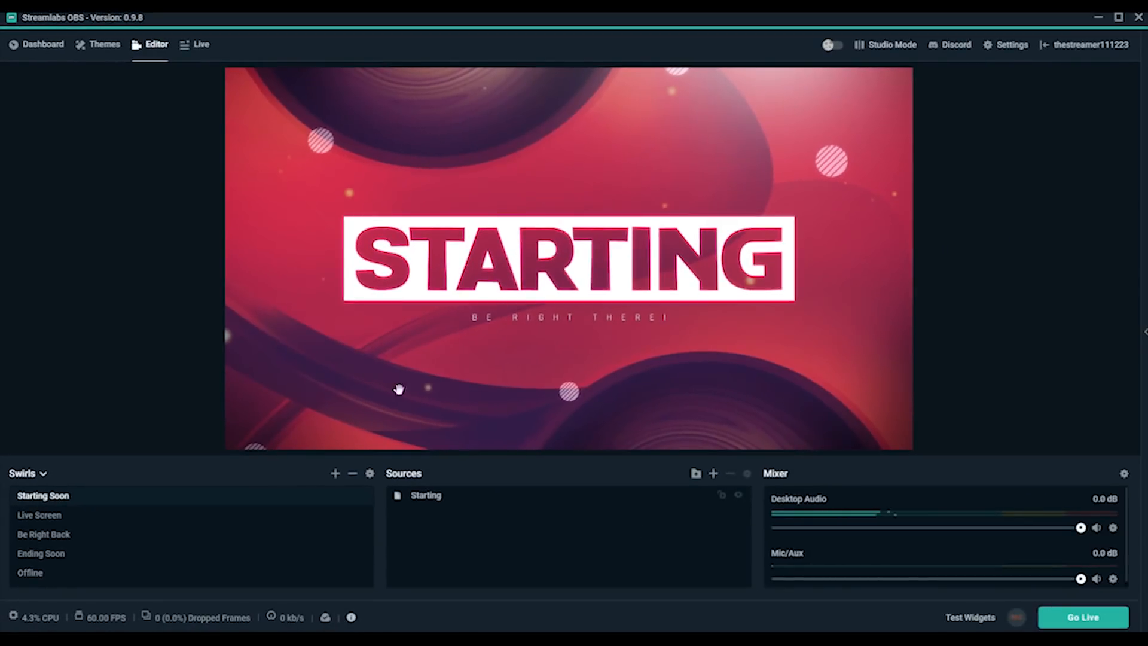
left_click(201, 45)
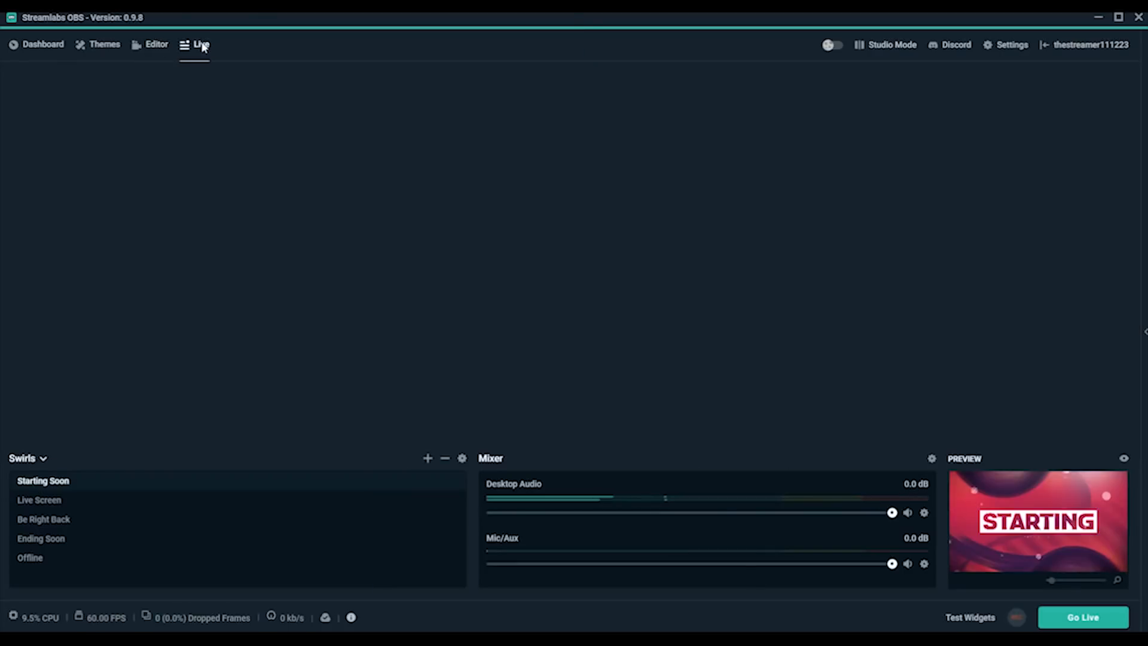
left_click(202, 44)
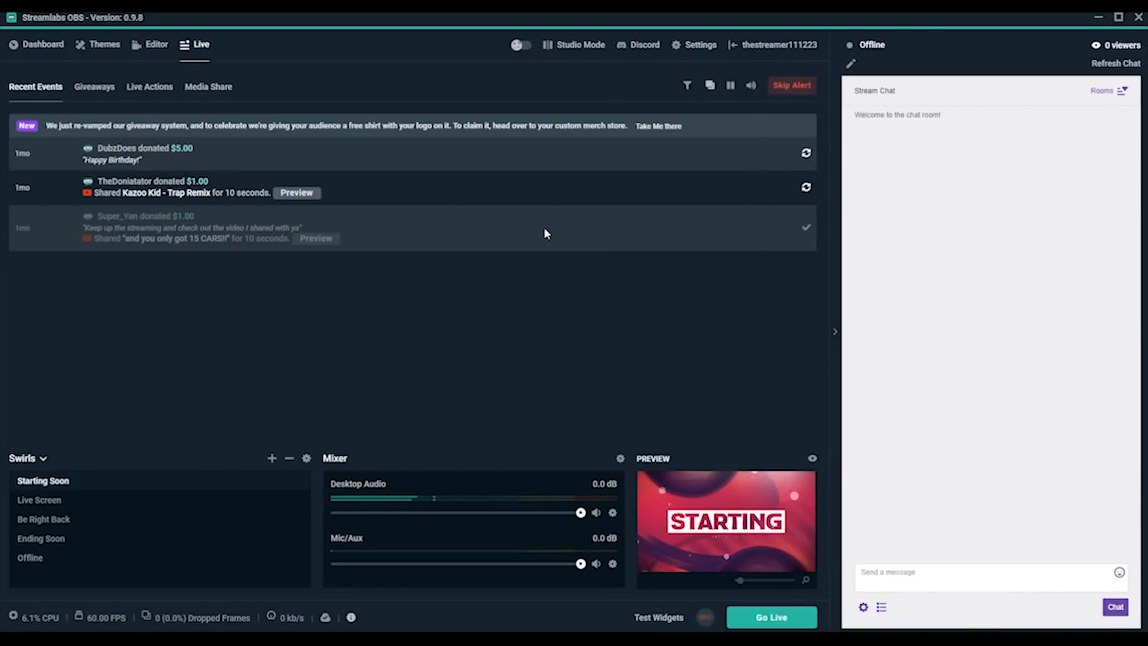
left_click(42, 44)
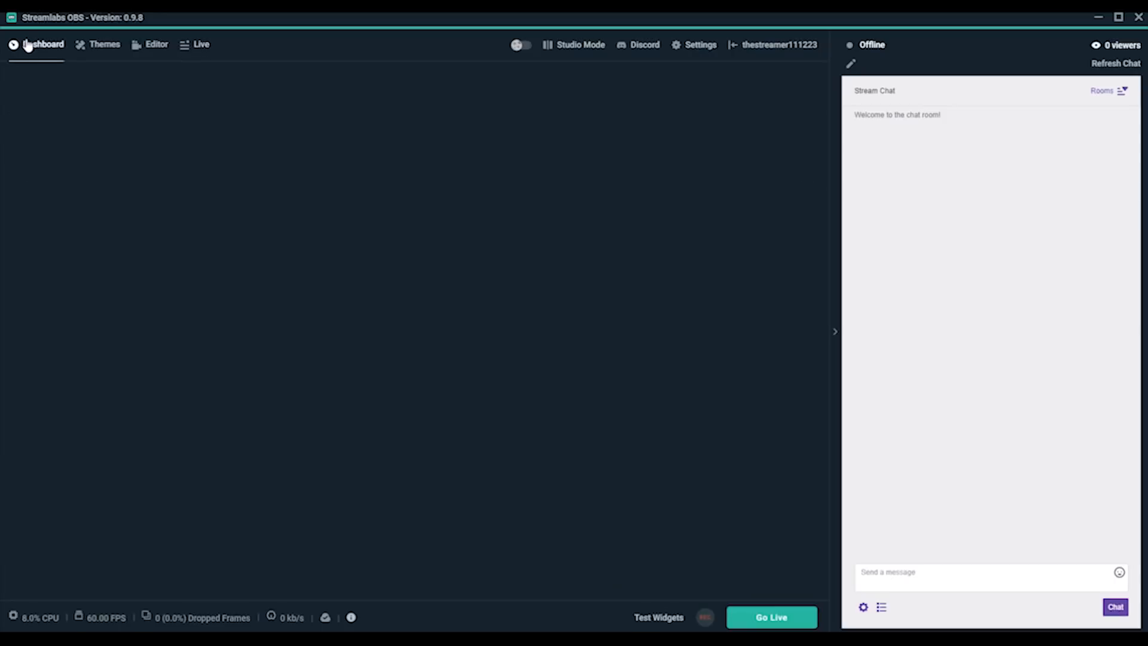
left_click(43, 43)
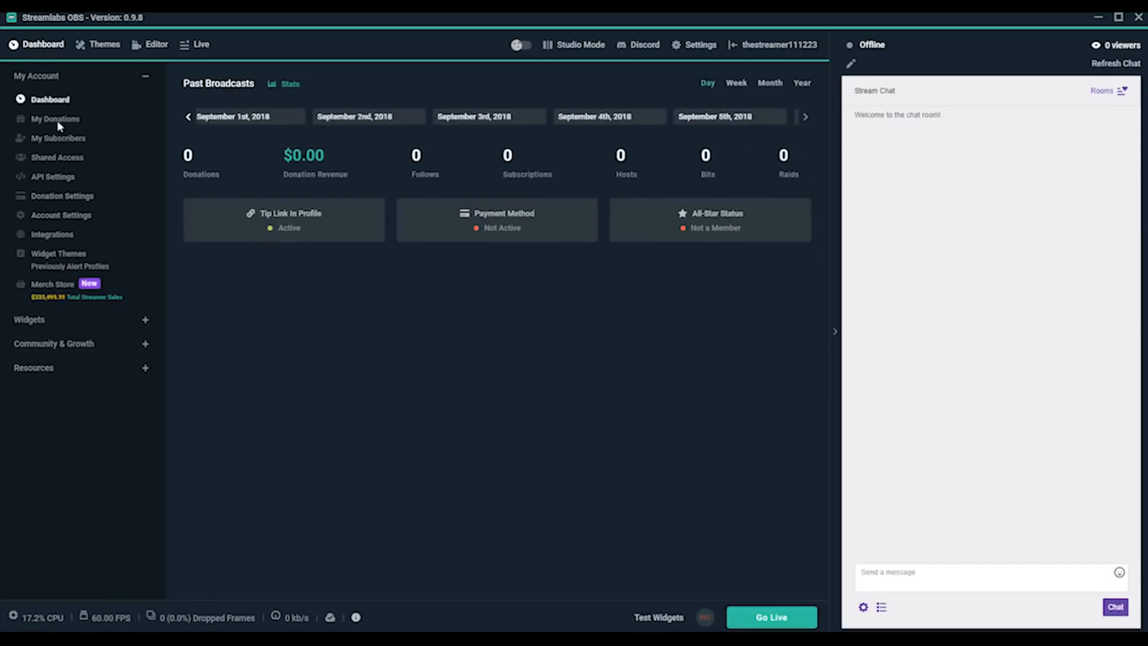
left_click(62, 195)
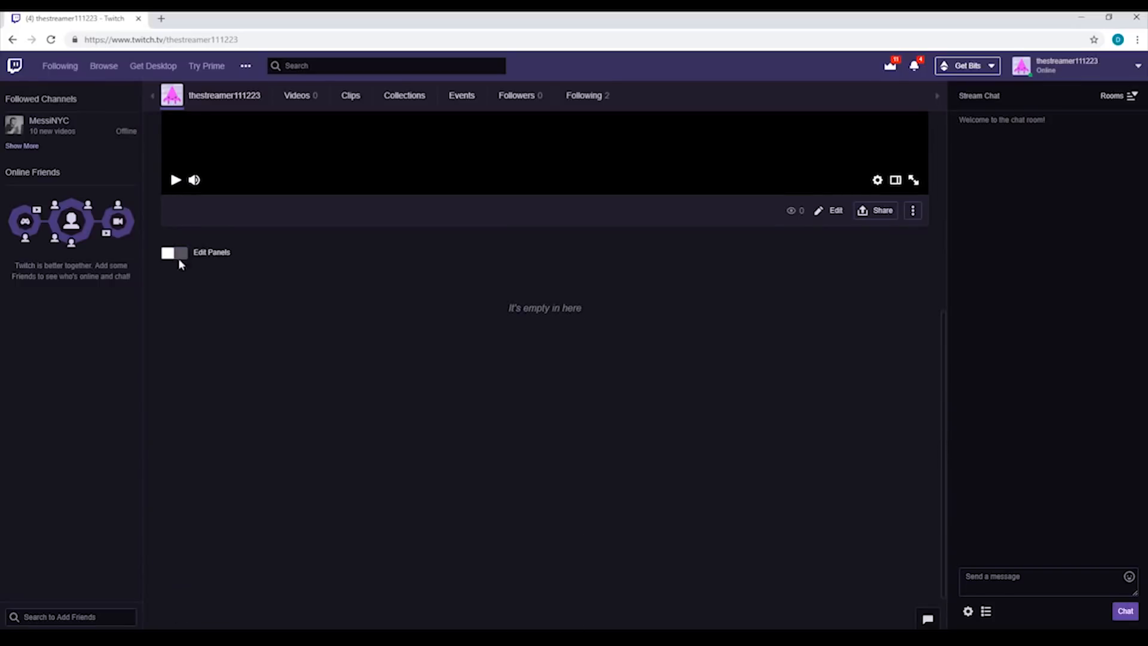
left_click(174, 251)
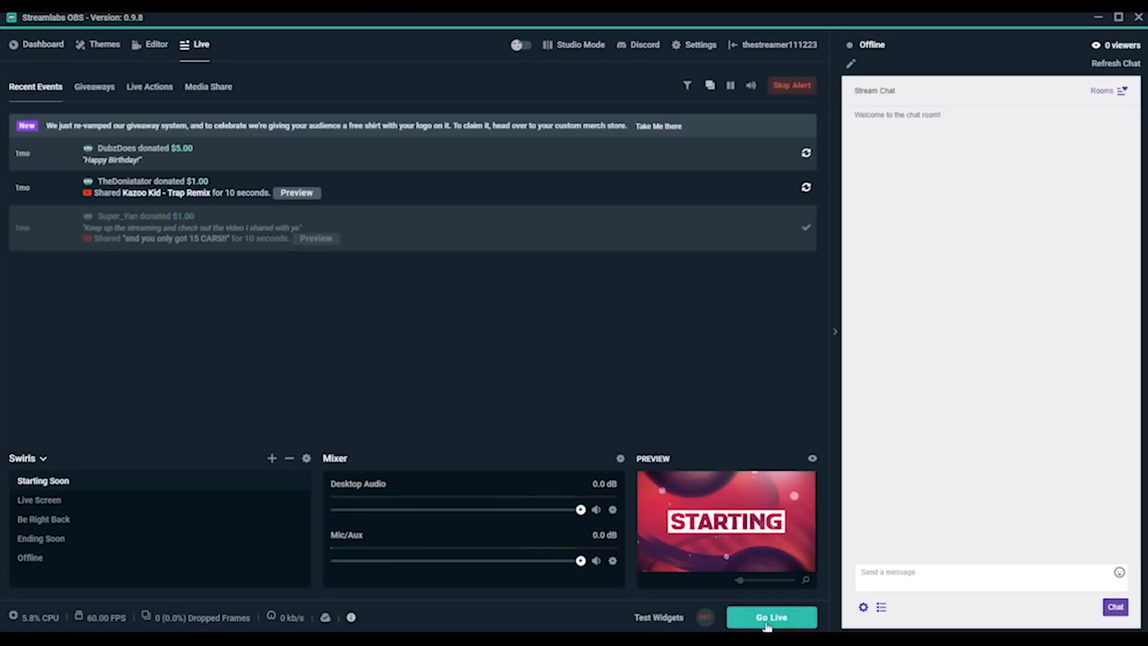
Step: Go live titled 'My First Stream!' with World of Warcraft as the game, then end the stream
left_click(769, 616)
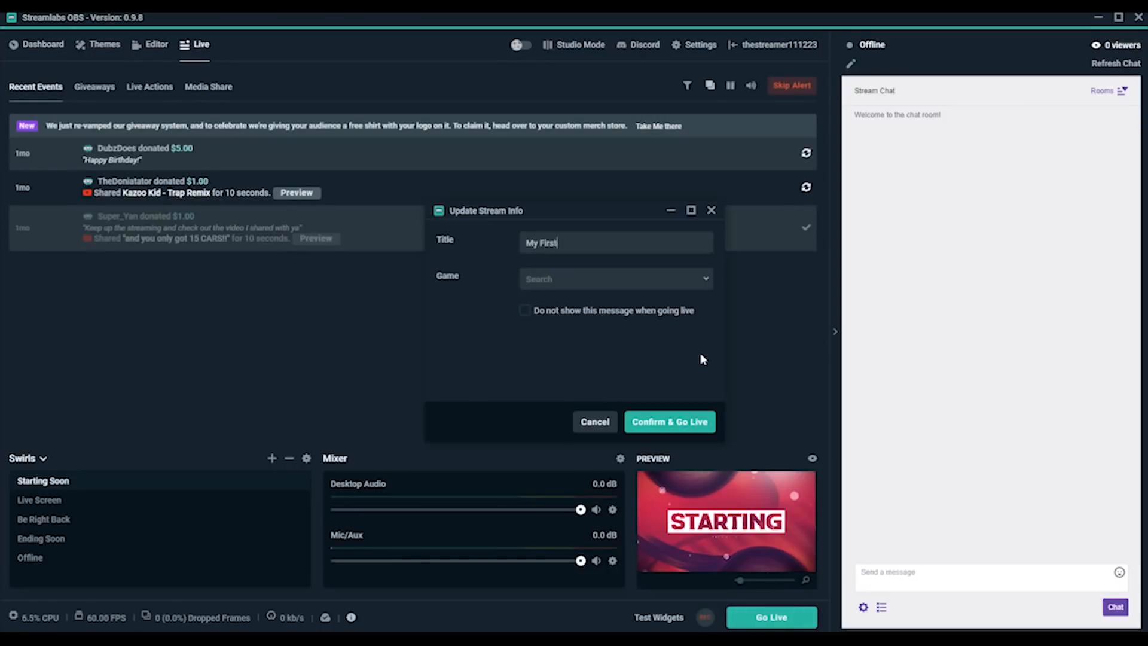
type("Stream!")
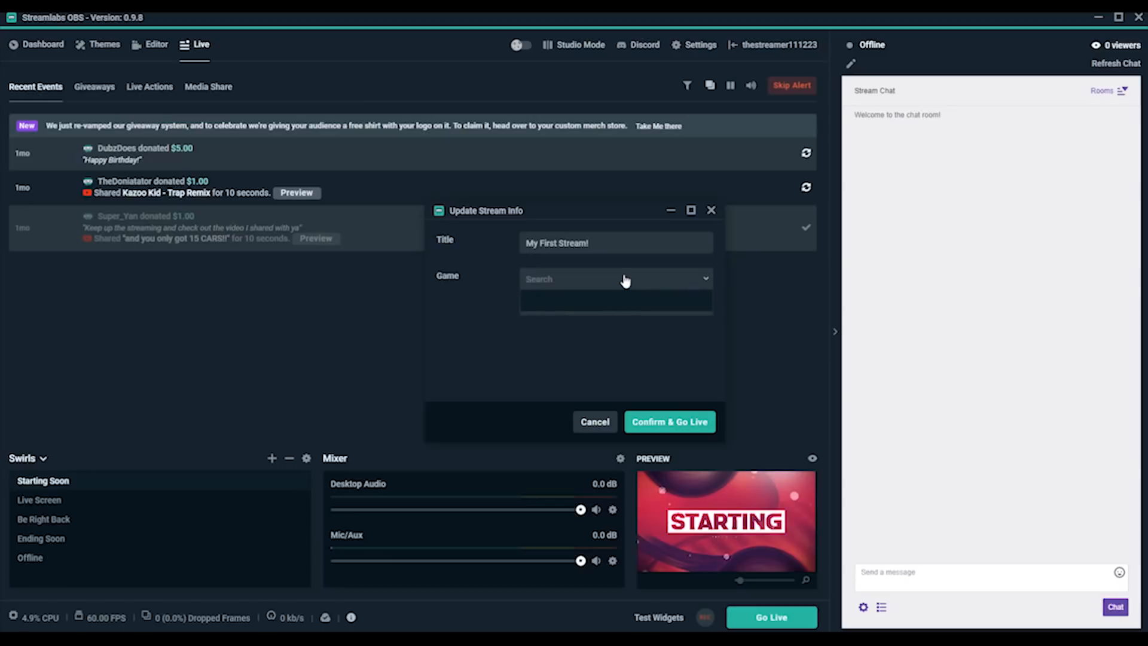
left_click(615, 278)
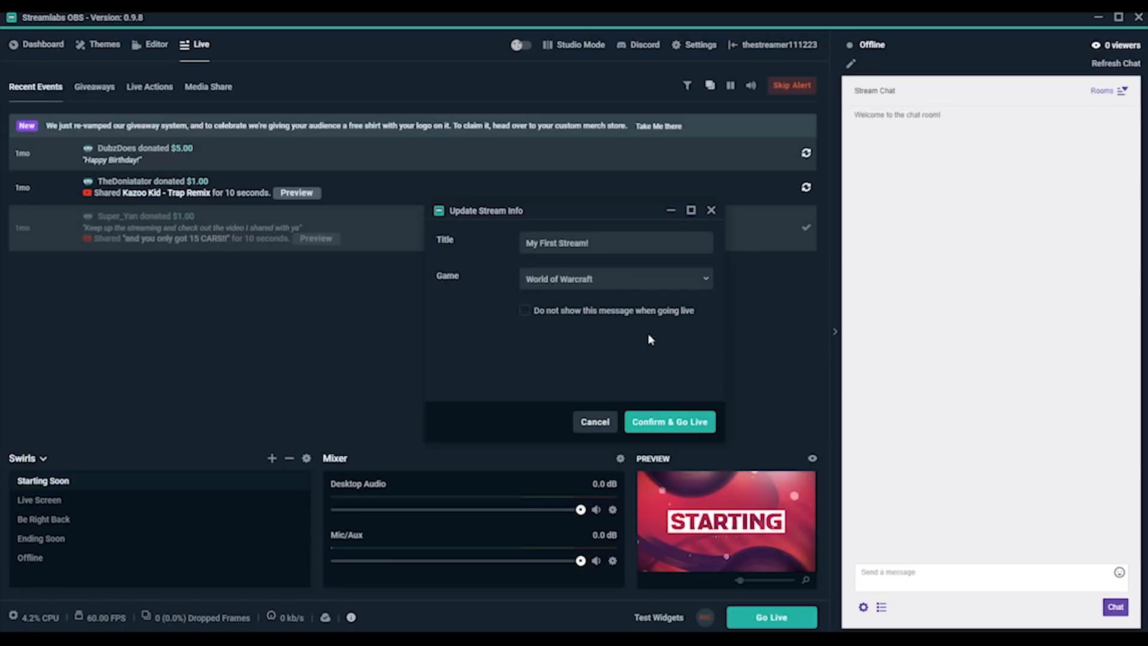
left_click(667, 421)
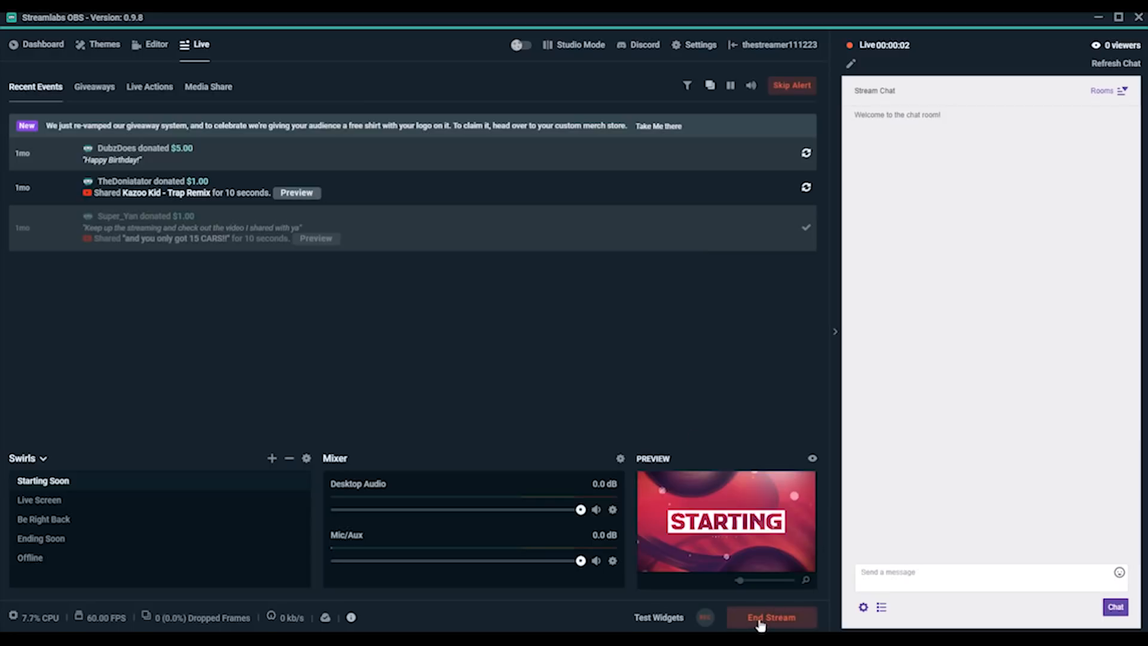
left_click(769, 617)
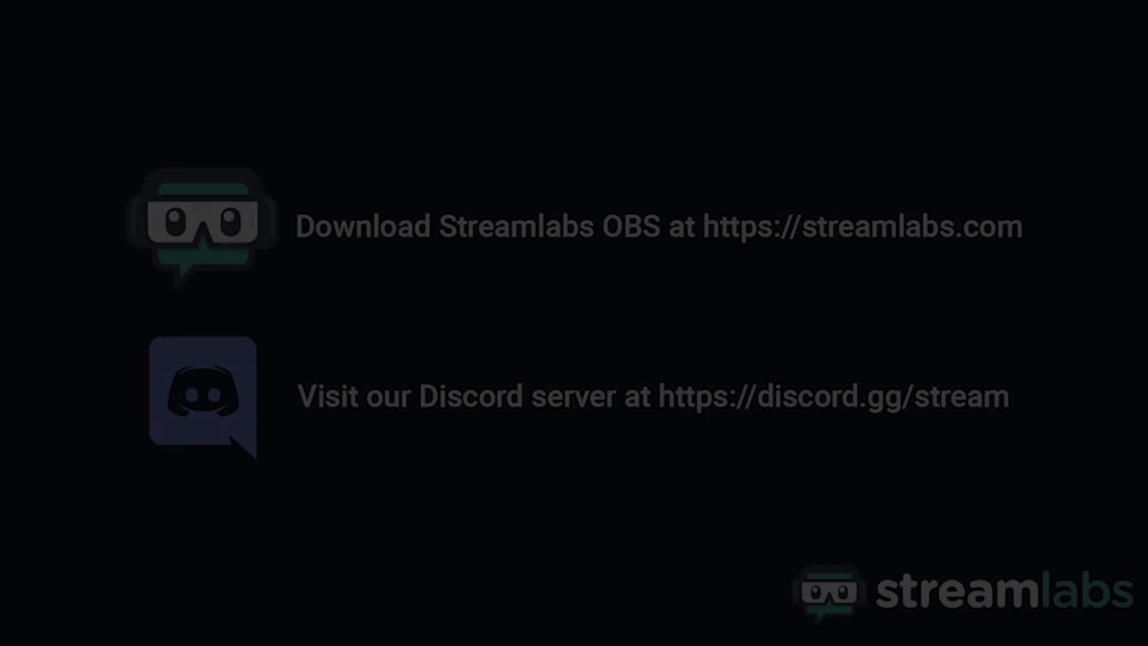